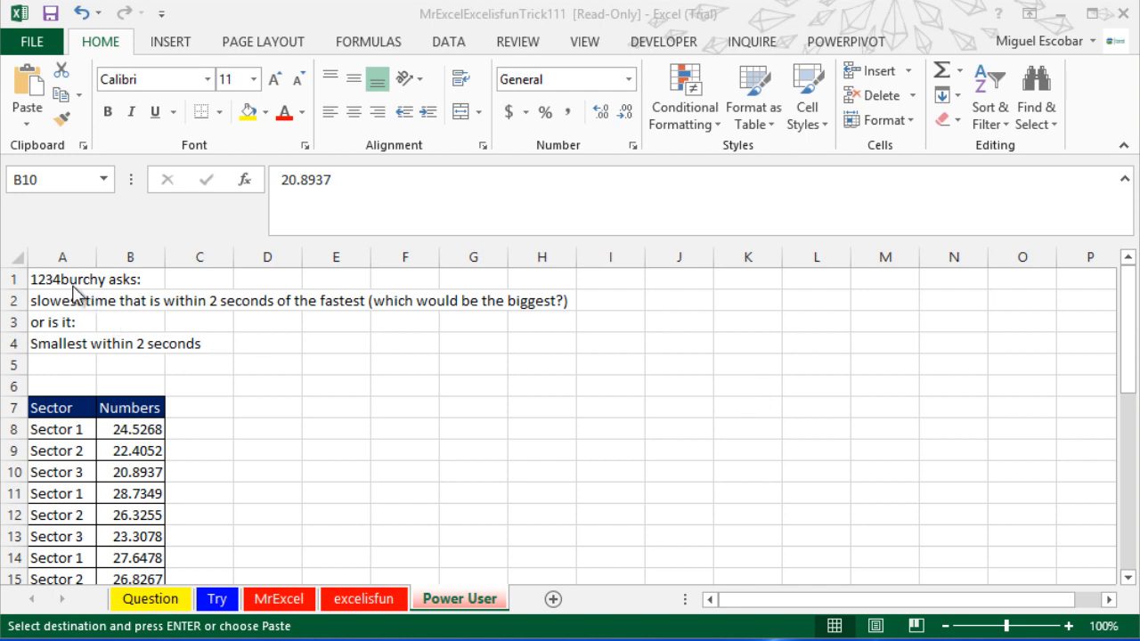
# Review the question cells A1:A3 and the excelisfun and MrExcel sheets' minimum formula in F8.
pyautogui.click(61, 279)
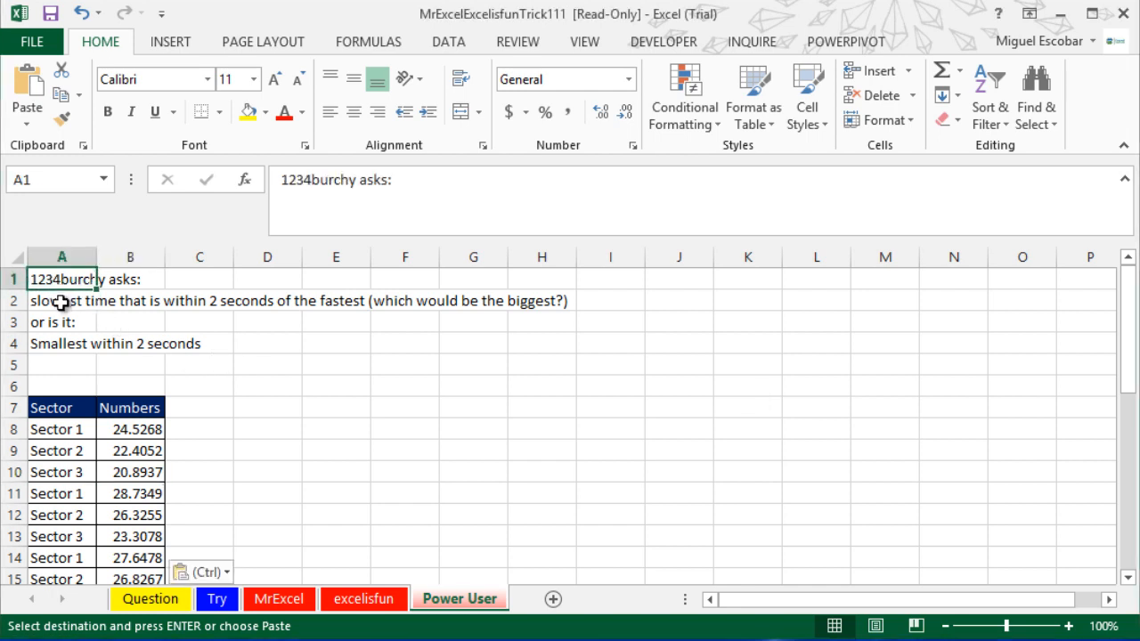
pyautogui.click(61, 322)
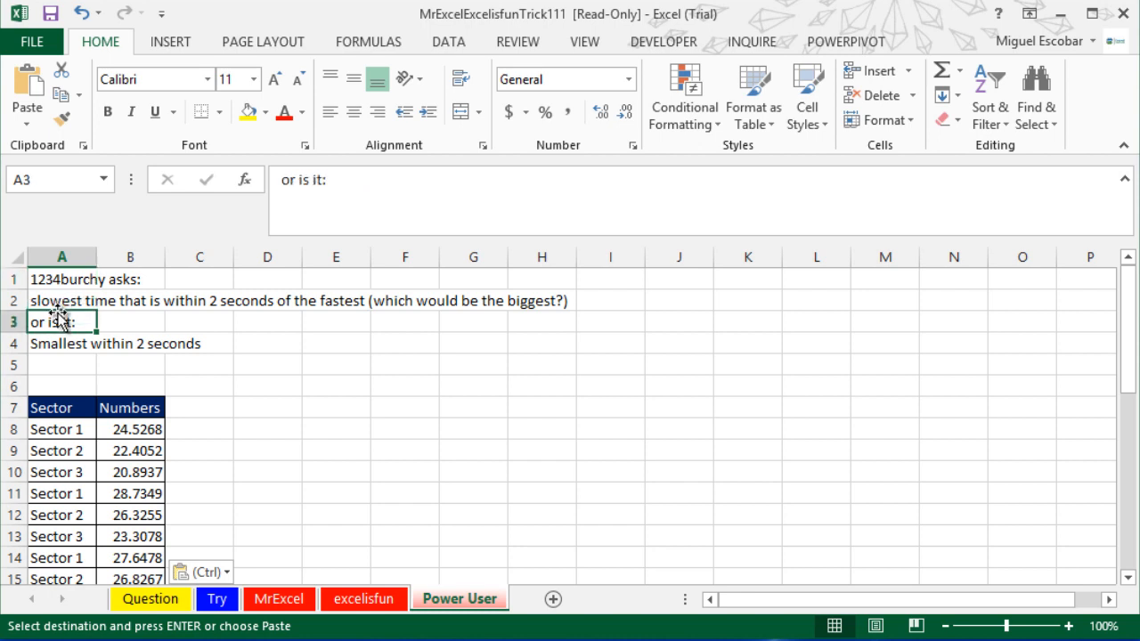
pyautogui.click(62, 300)
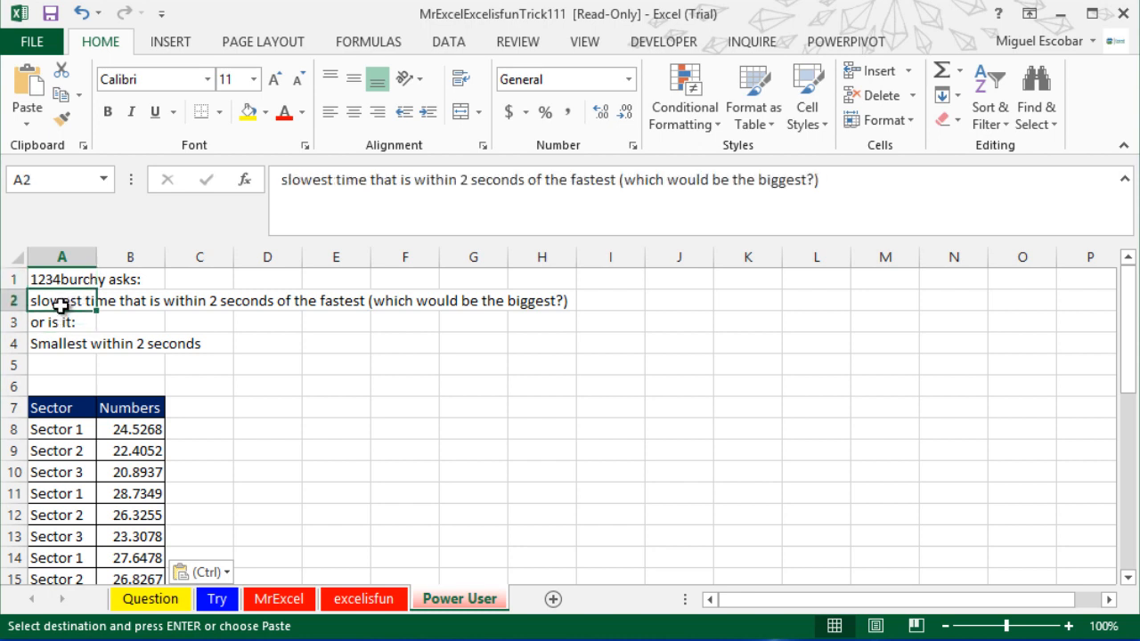
pyautogui.moveTo(152, 310)
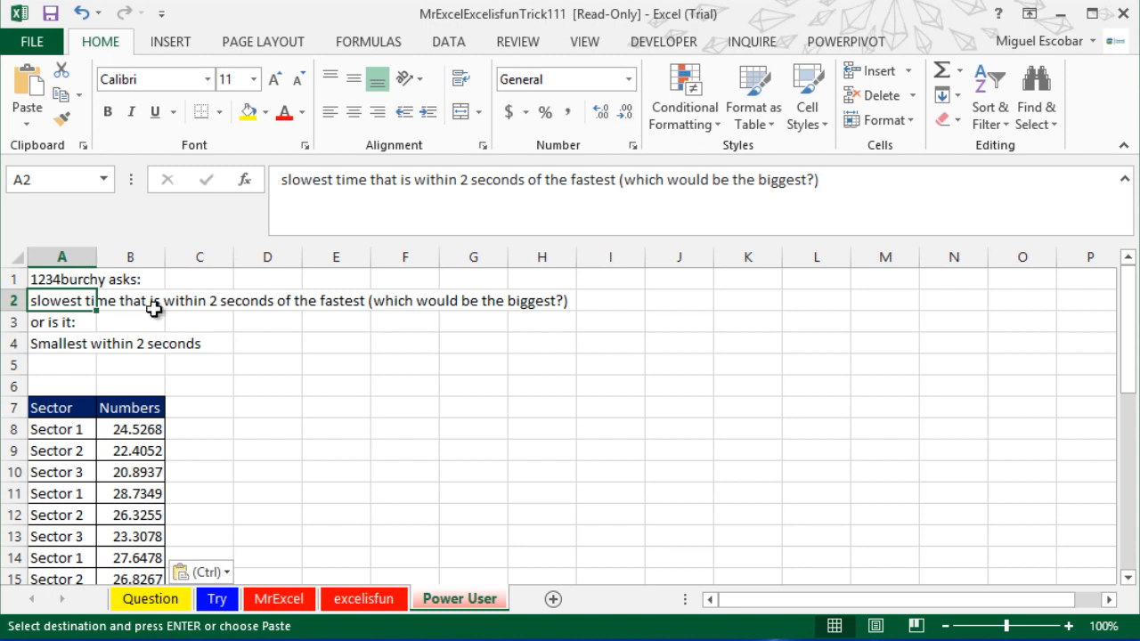
pyautogui.moveTo(661, 387)
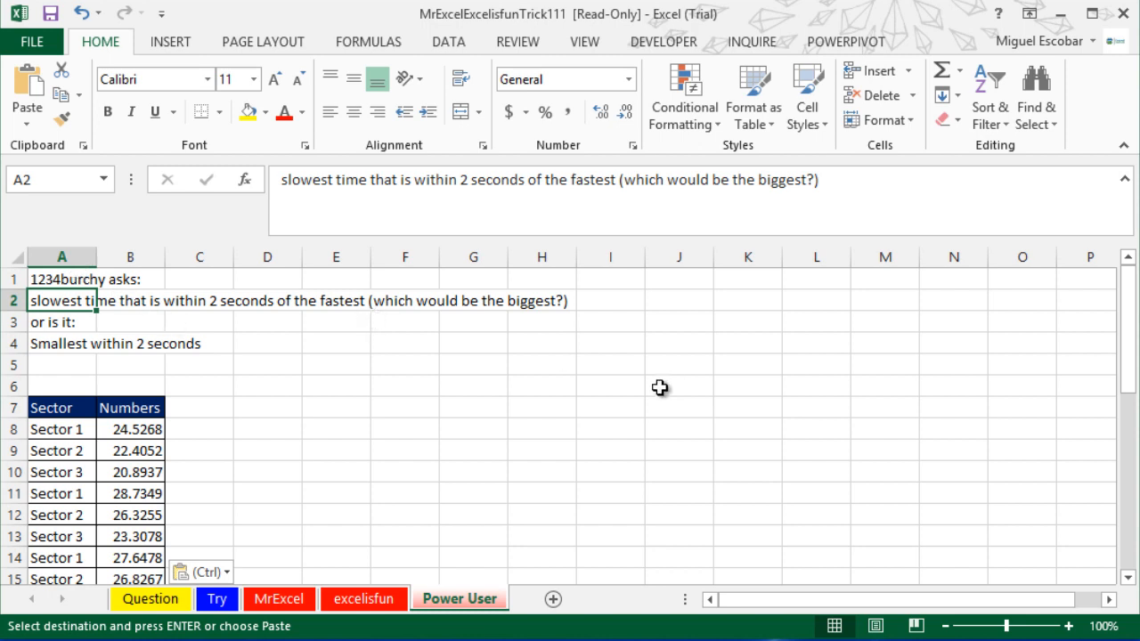
pyautogui.moveTo(363, 599)
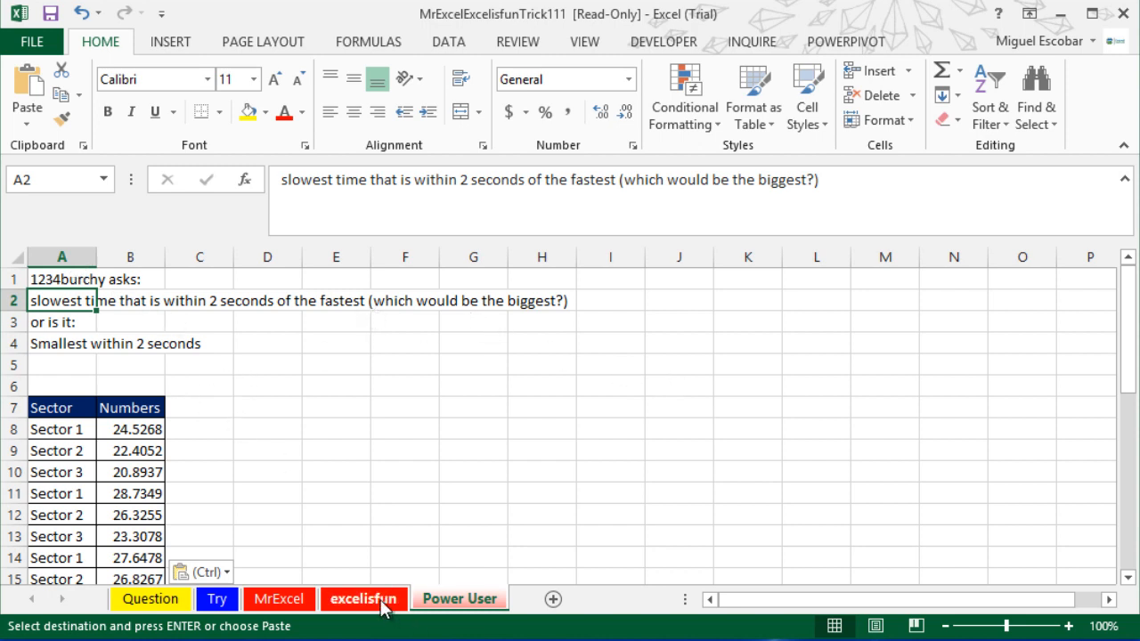
pyautogui.click(362, 599)
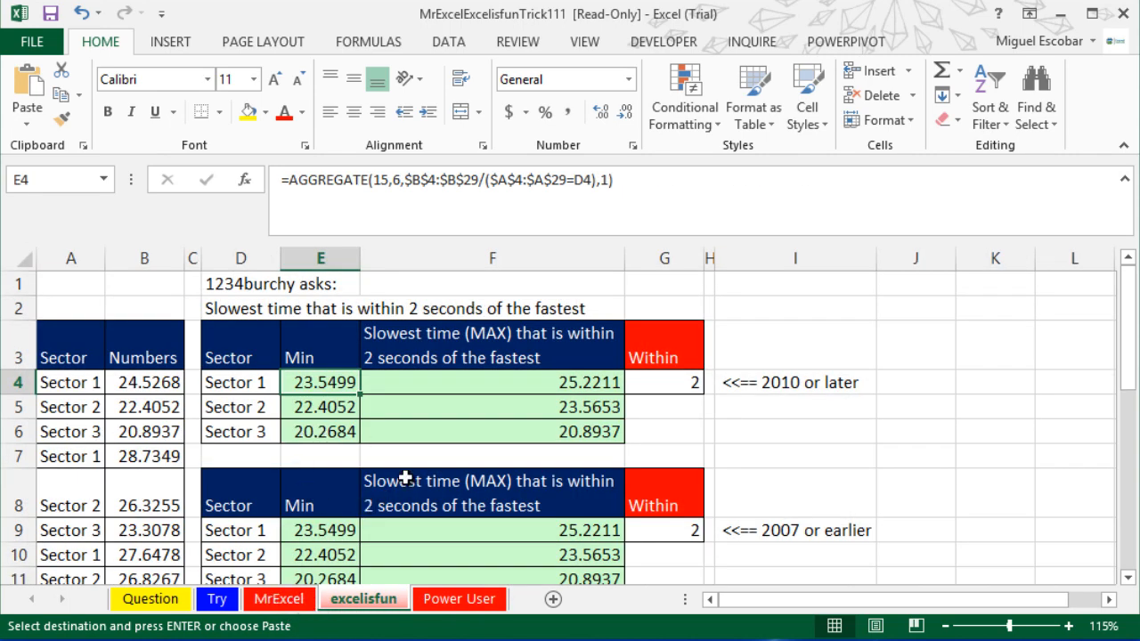
pyautogui.click(278, 598)
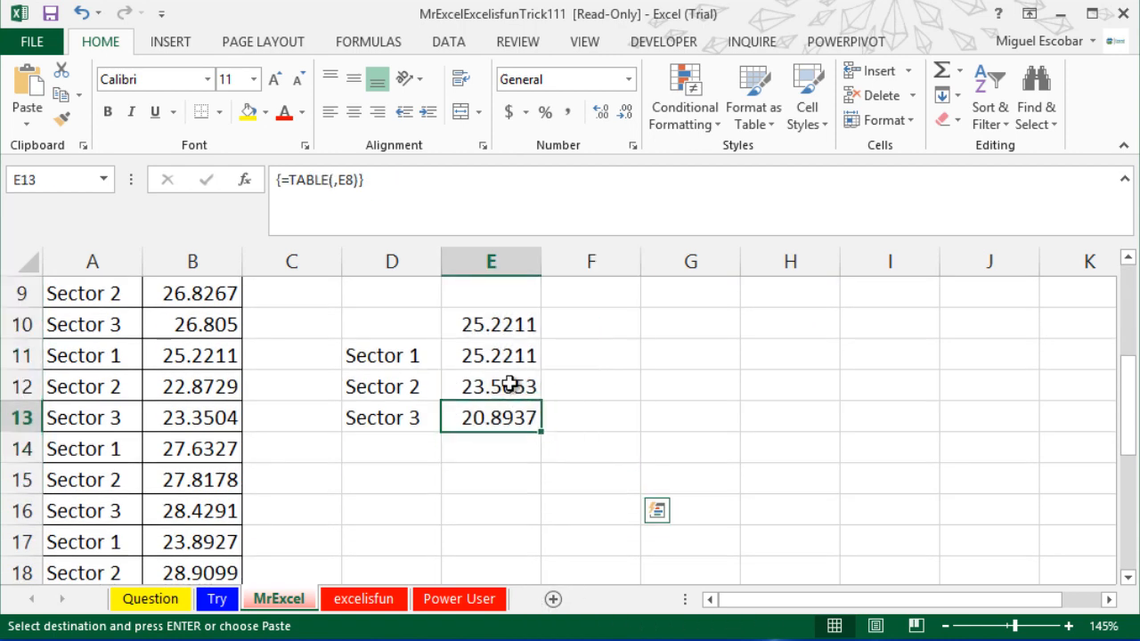
pyautogui.scroll(3)
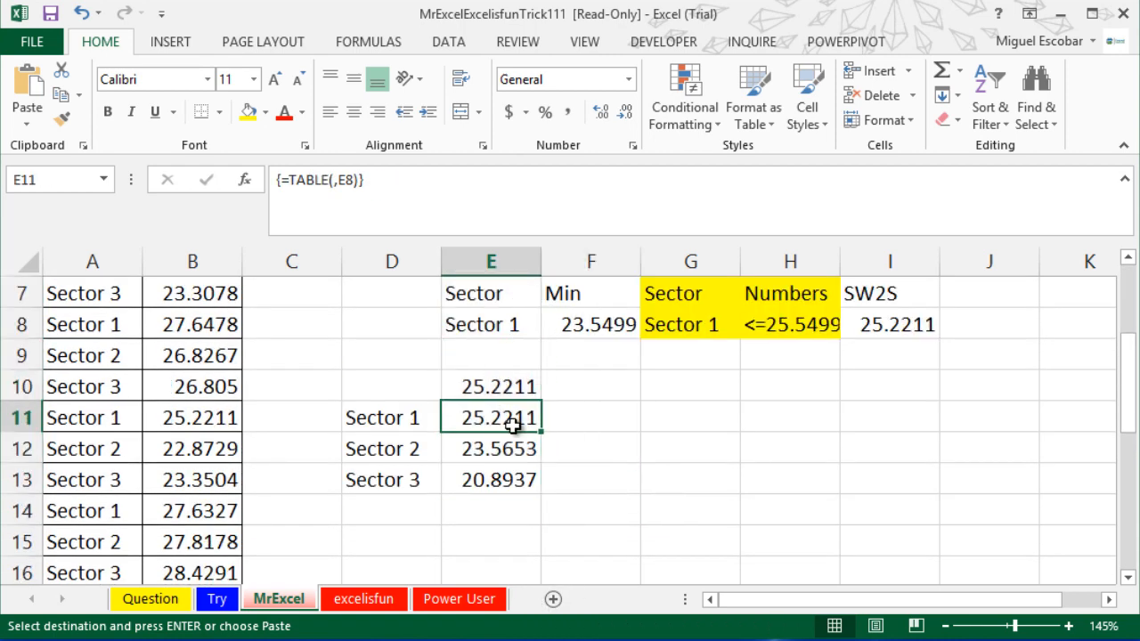
pyautogui.click(590, 325)
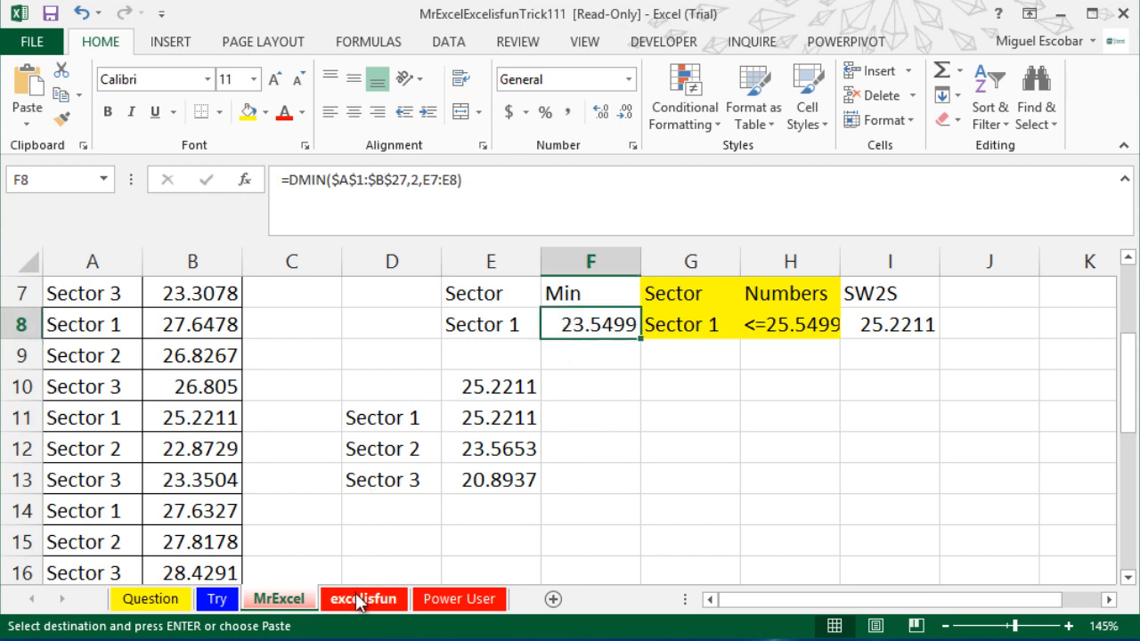
pyautogui.moveTo(352, 604)
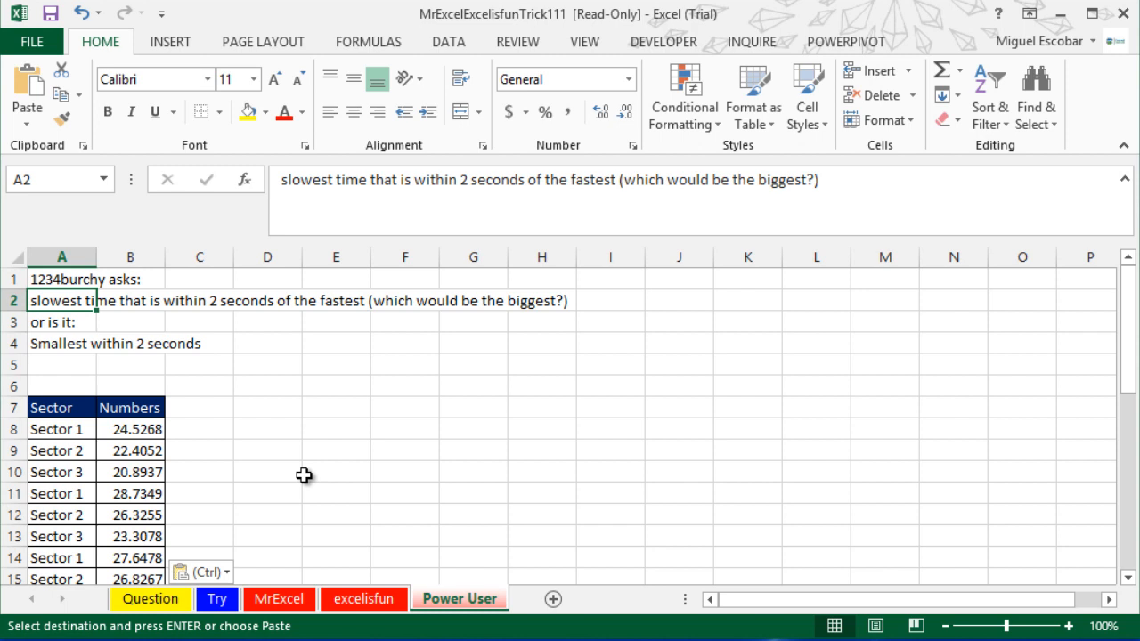
# Convert the Sector/Numbers data in A7:B33 into Table1 with headers.
pyautogui.click(55, 450)
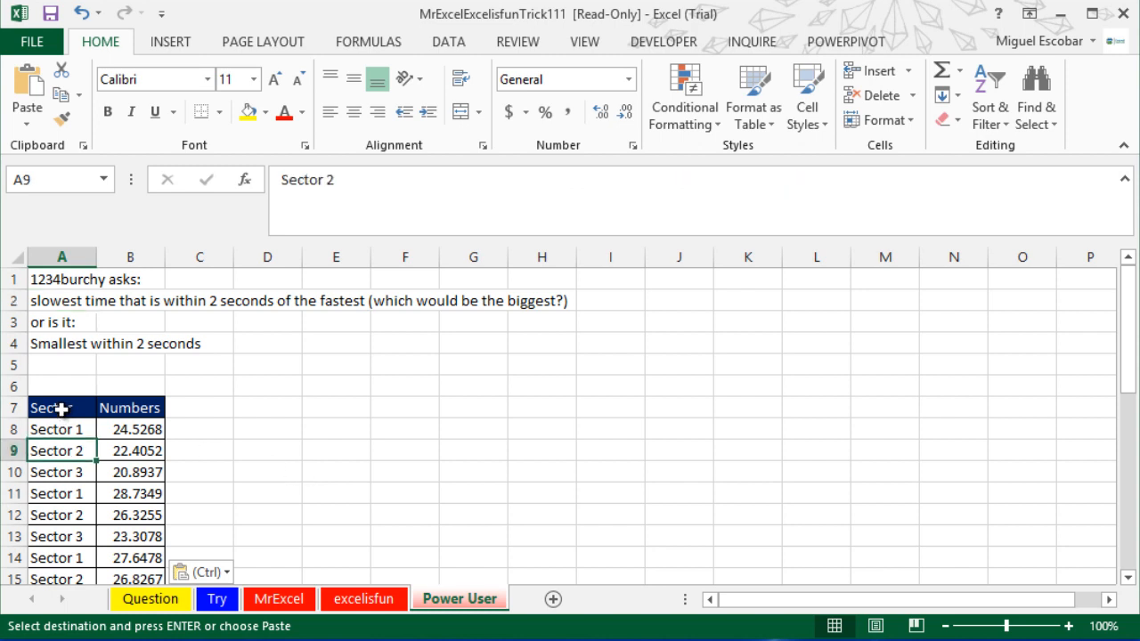
pyautogui.moveTo(61, 435)
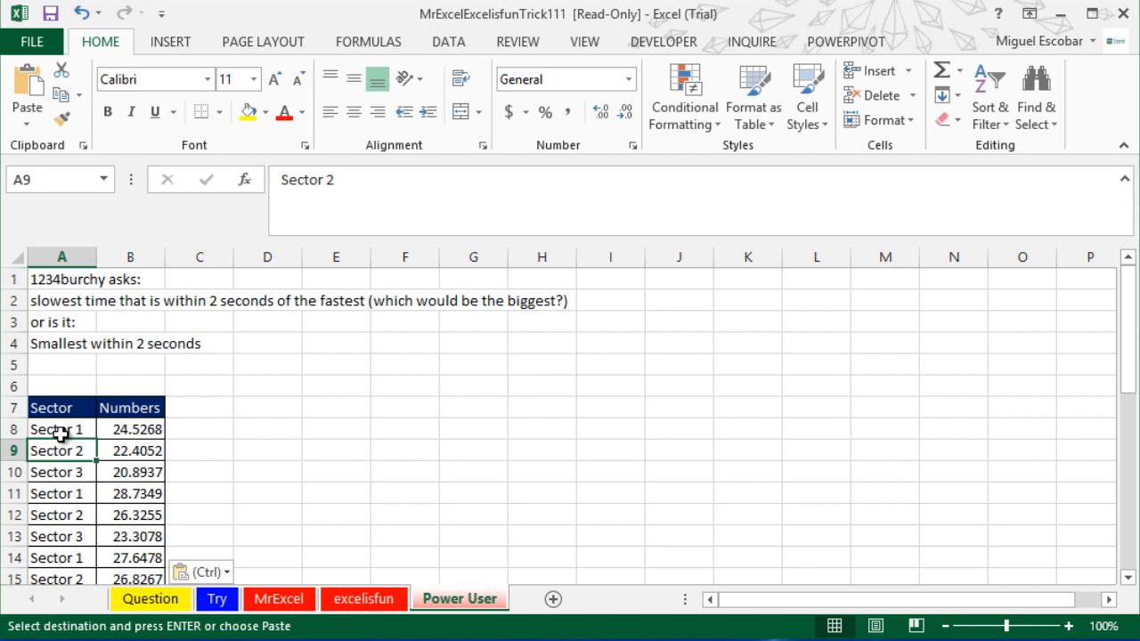
pyautogui.click(130, 407)
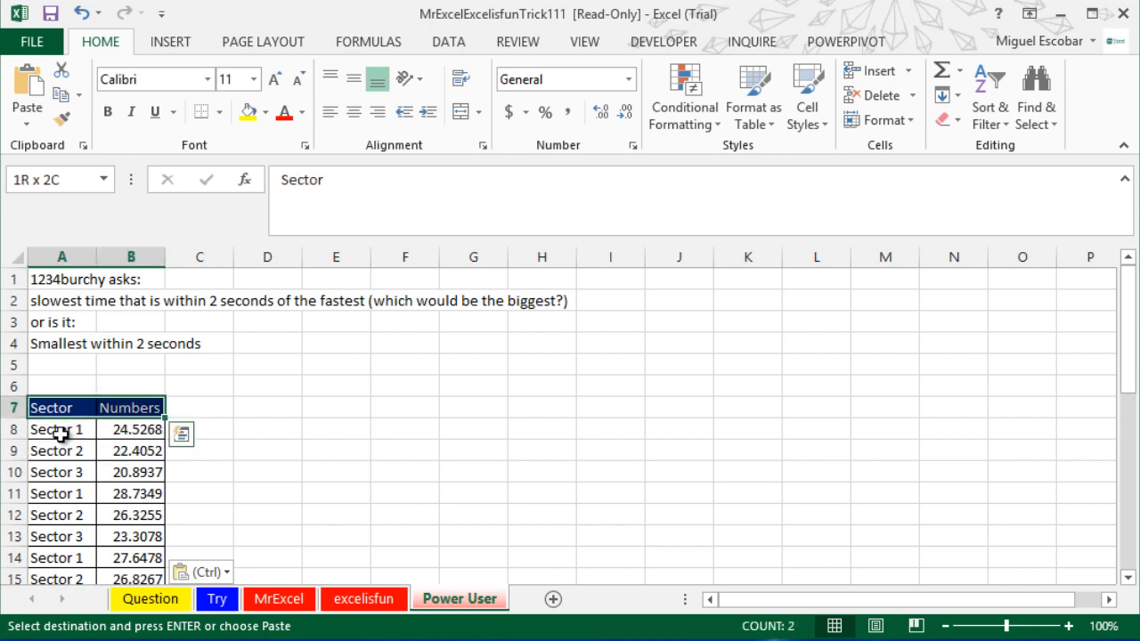
pyautogui.click(61, 407)
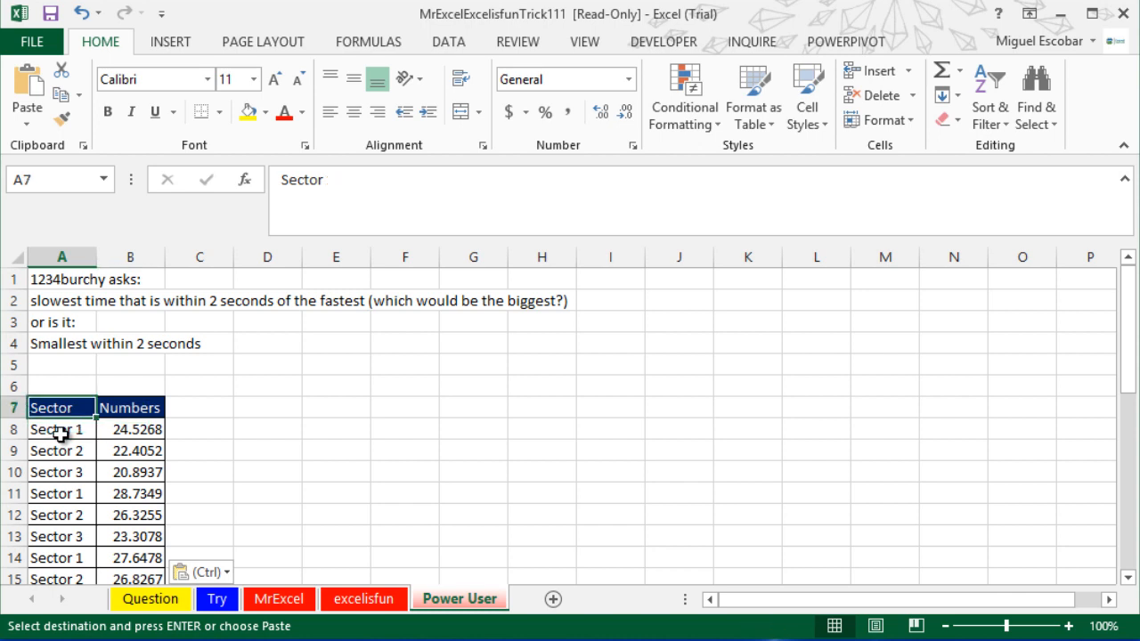
pyautogui.click(57, 428)
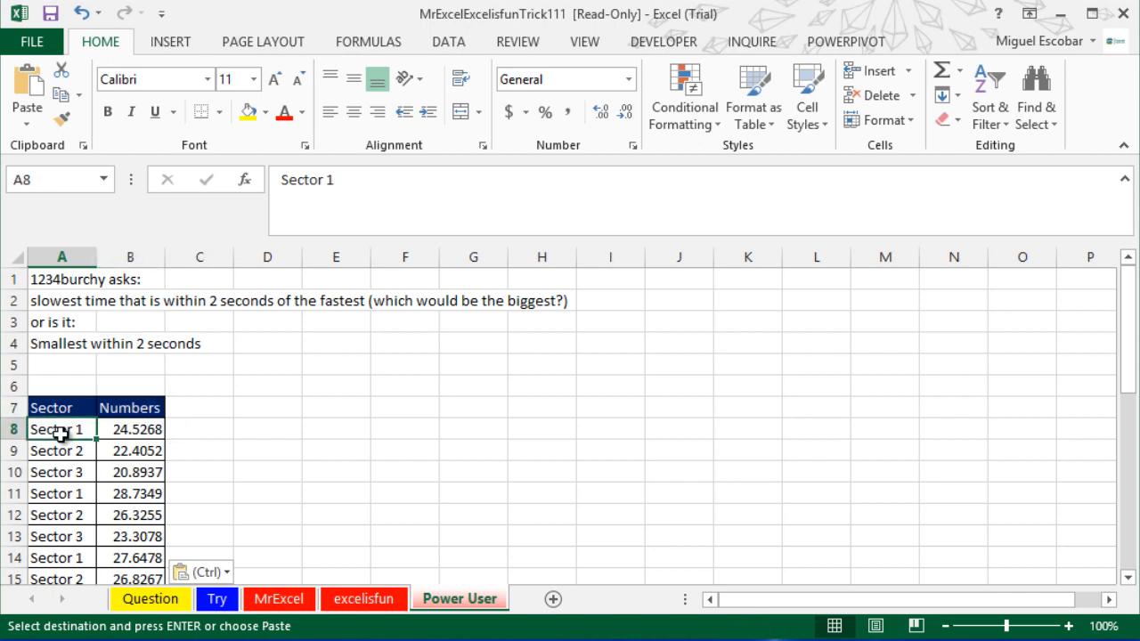
pyautogui.press('escape')
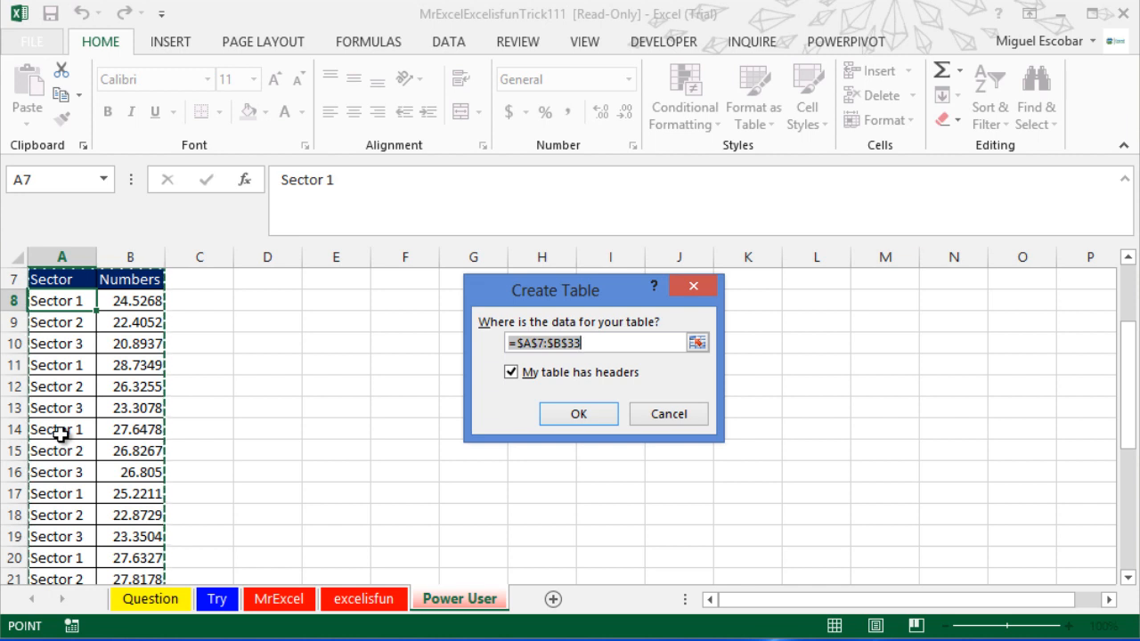
pyautogui.click(578, 413)
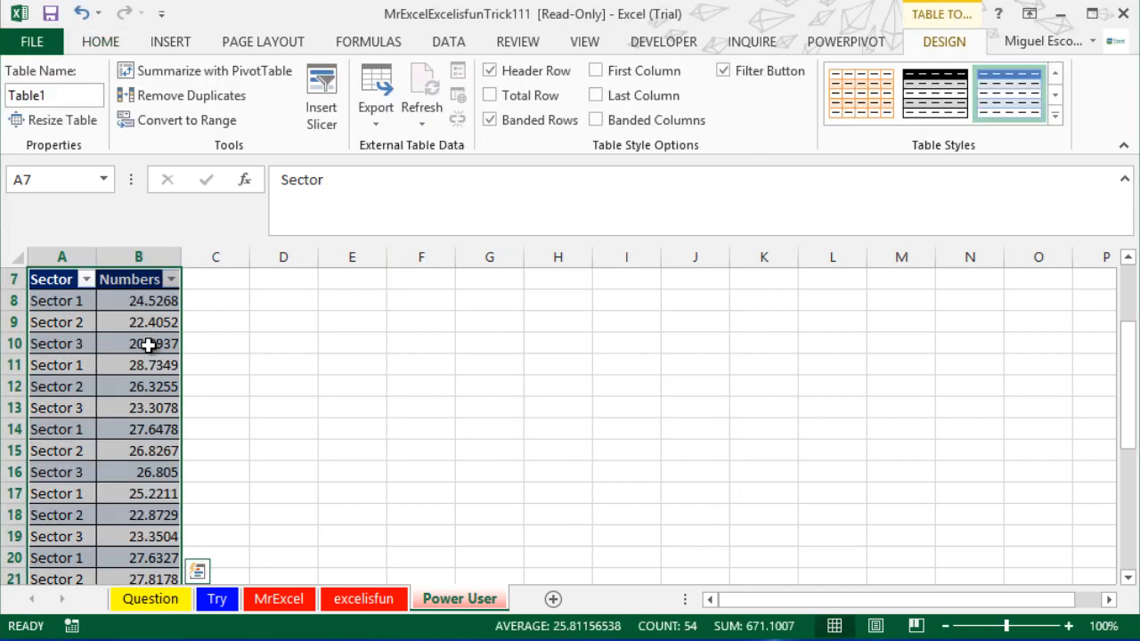
# Add Table1 to the data model so its Sector/Numbers rows appear in PowerPivot.
pyautogui.click(138, 343)
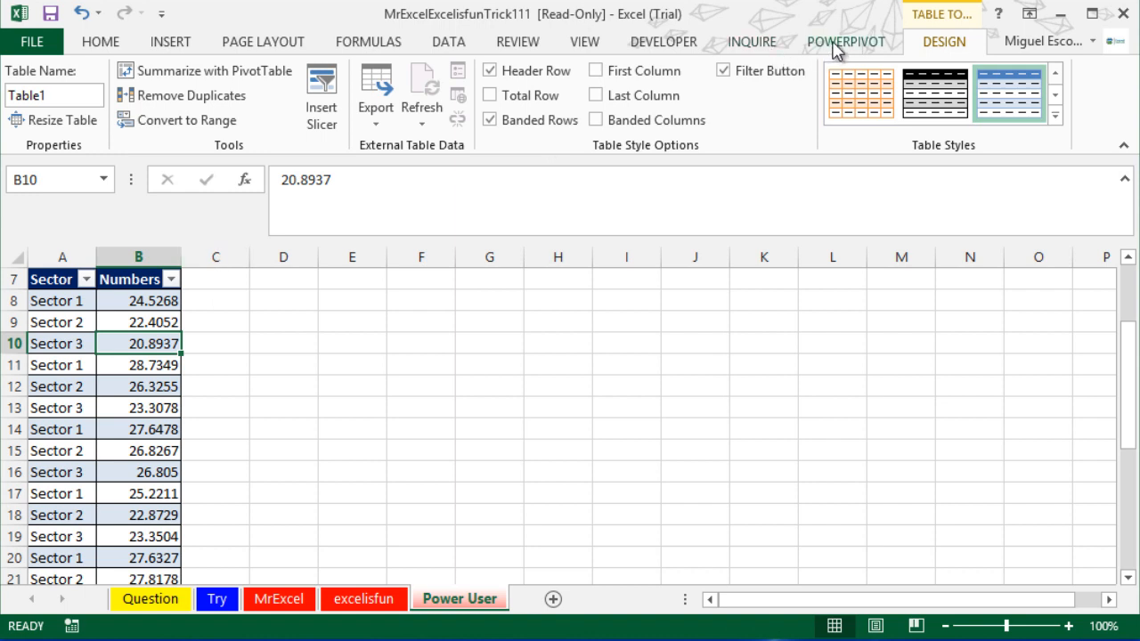
pyautogui.click(845, 42)
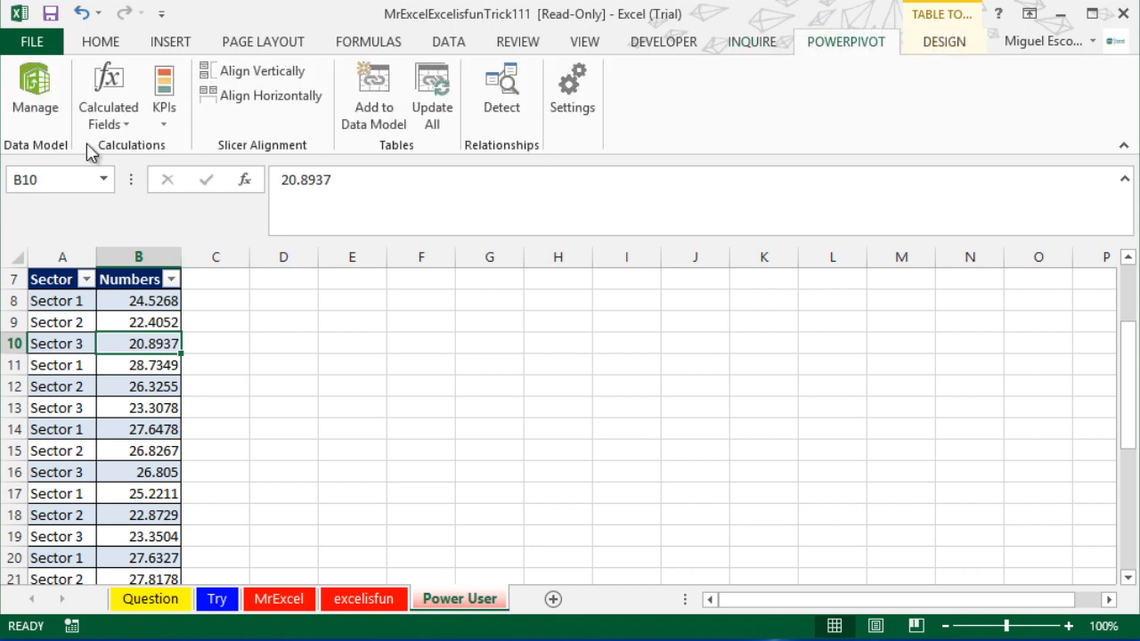
pyautogui.moveTo(373, 98)
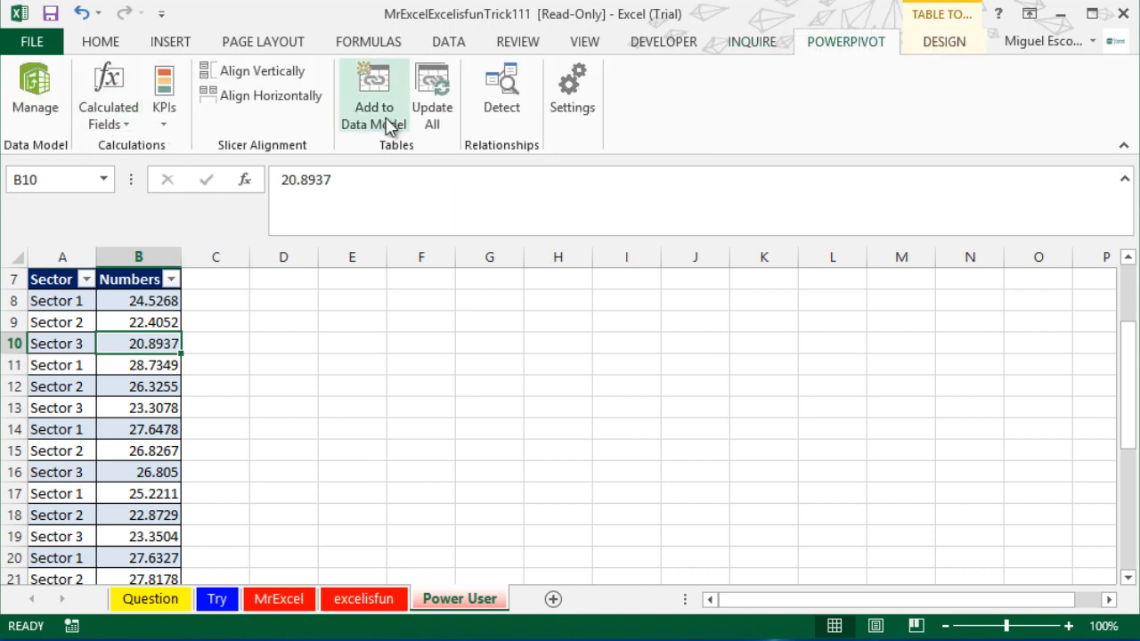
pyautogui.click(373, 96)
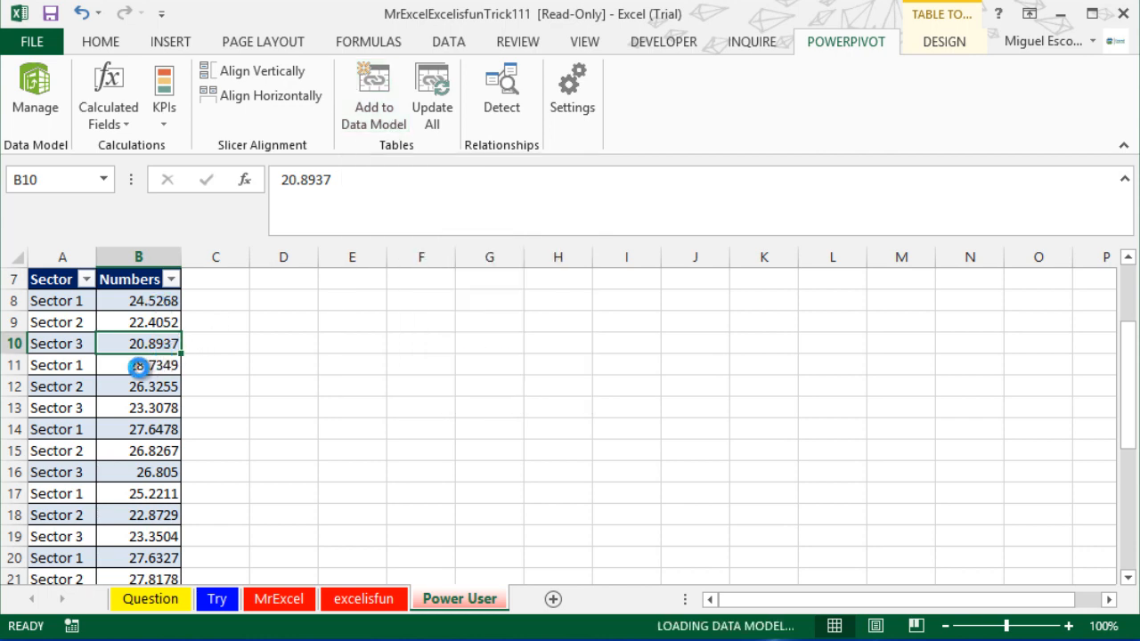
pyautogui.click(35, 93)
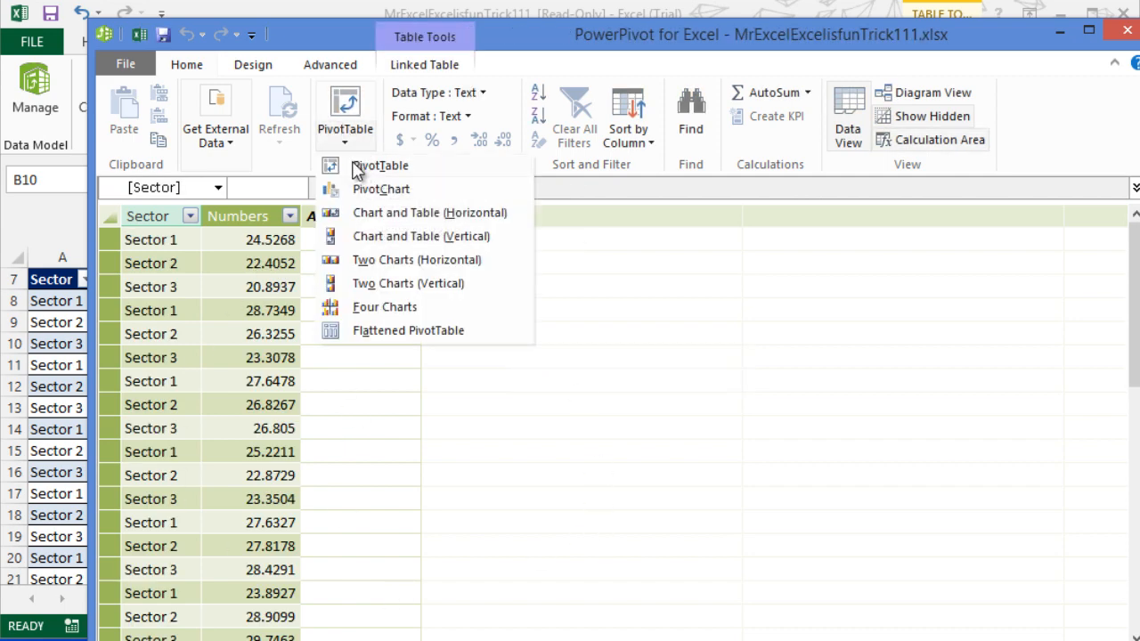
# Insert a data-model PivotTable at D5 on the existing Power User sheet.
pyautogui.click(380, 166)
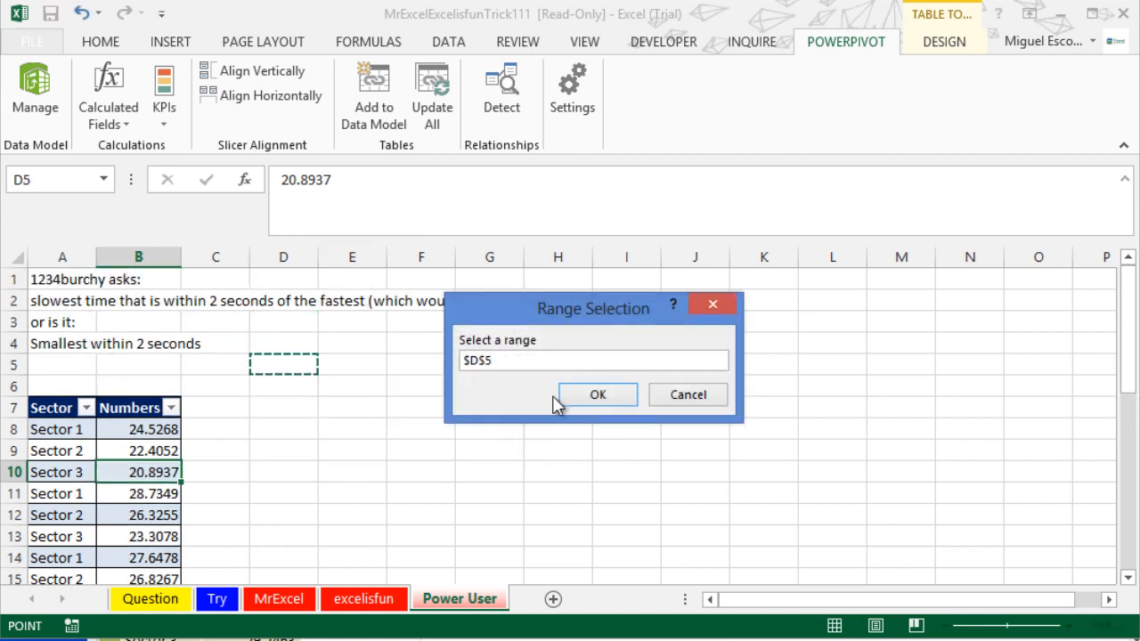
pyautogui.click(598, 395)
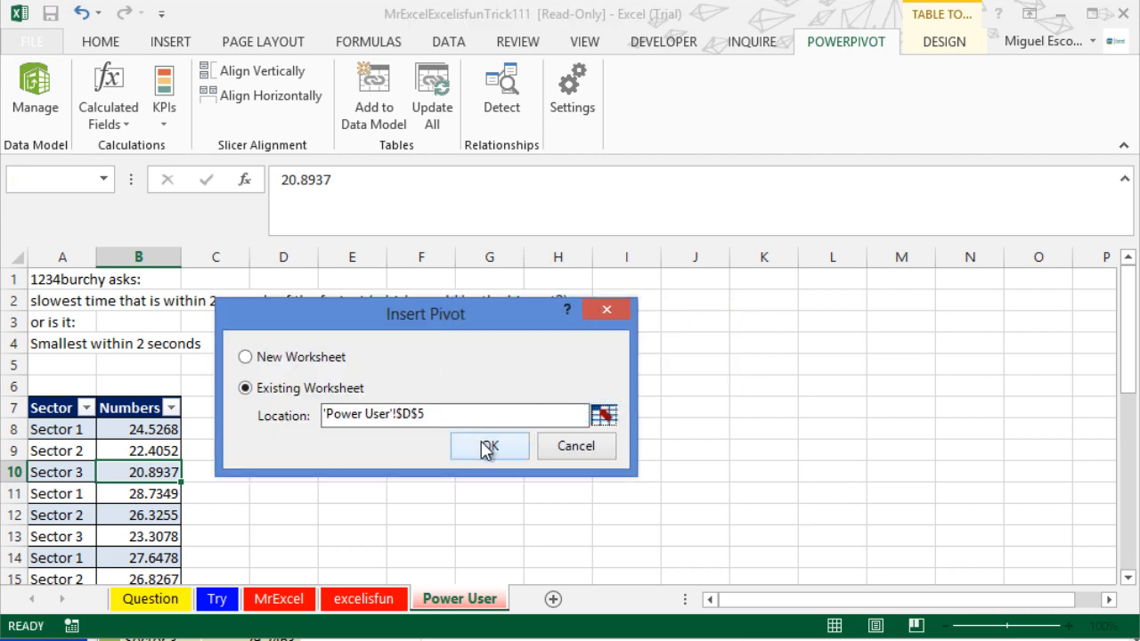
pyautogui.click(489, 446)
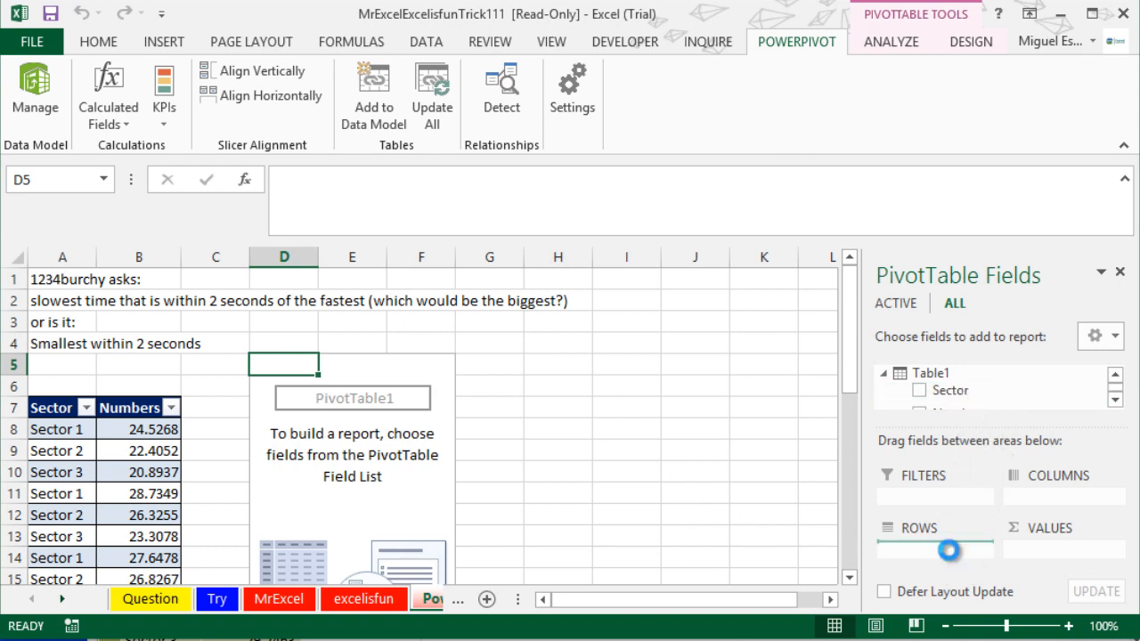
# Select the PivotTable listing Sector 1, 2, 3 and Grand Total.
pyautogui.click(919, 390)
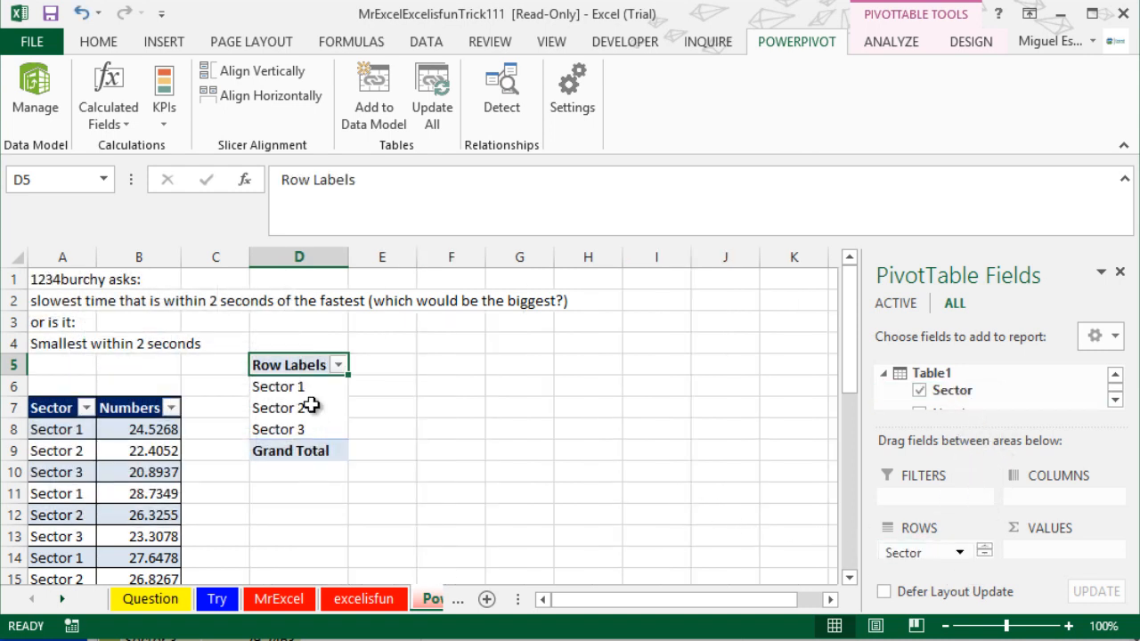
pyautogui.moveTo(337, 407)
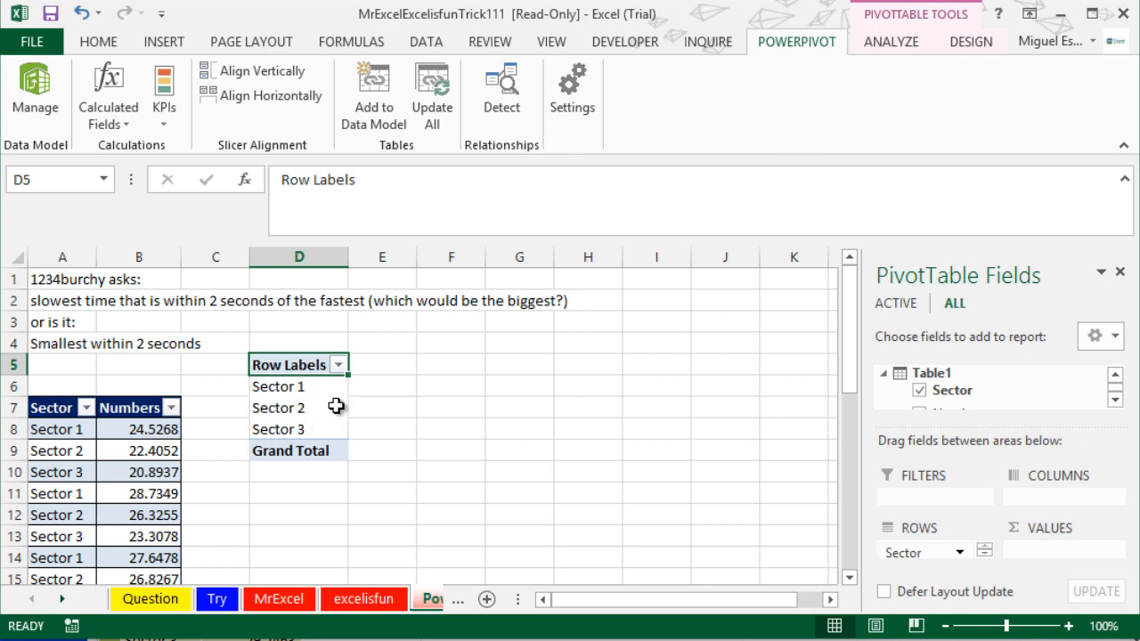
pyautogui.moveTo(382, 392)
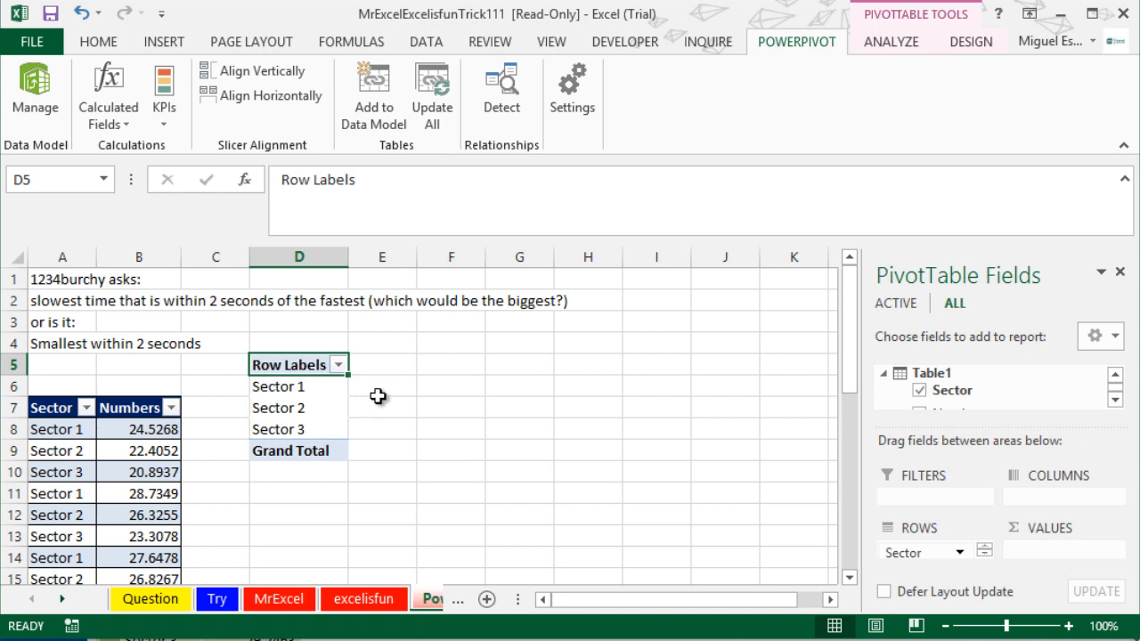
pyautogui.moveTo(227, 141)
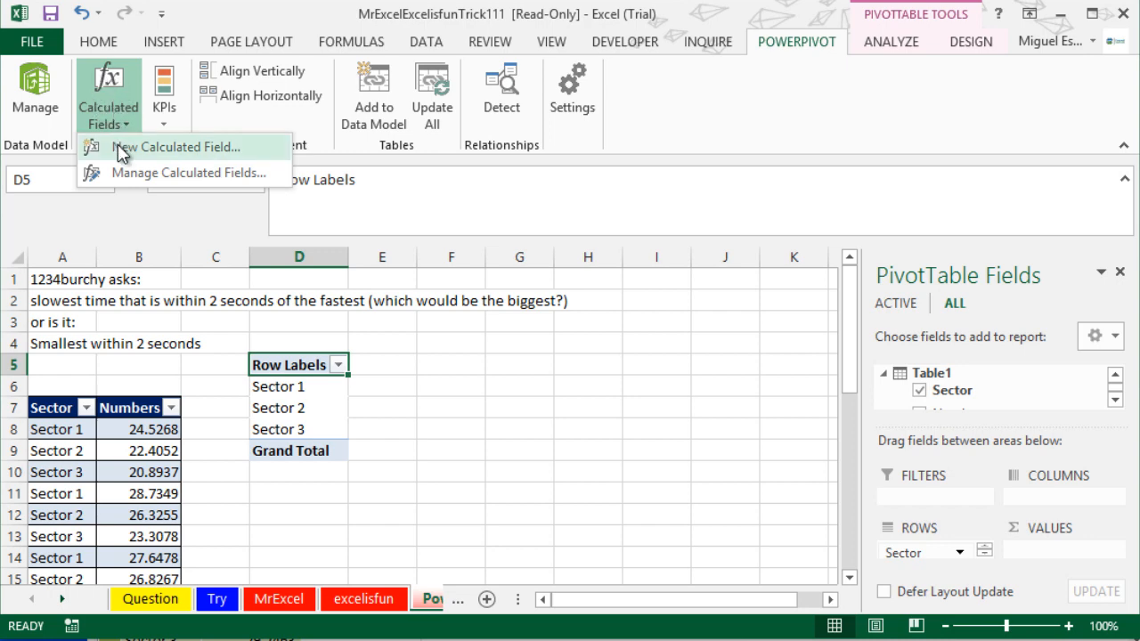
# Name a new Table1 calculated field 'Solution' and move its dialog aside.
pyautogui.click(182, 147)
pyautogui.write('So')
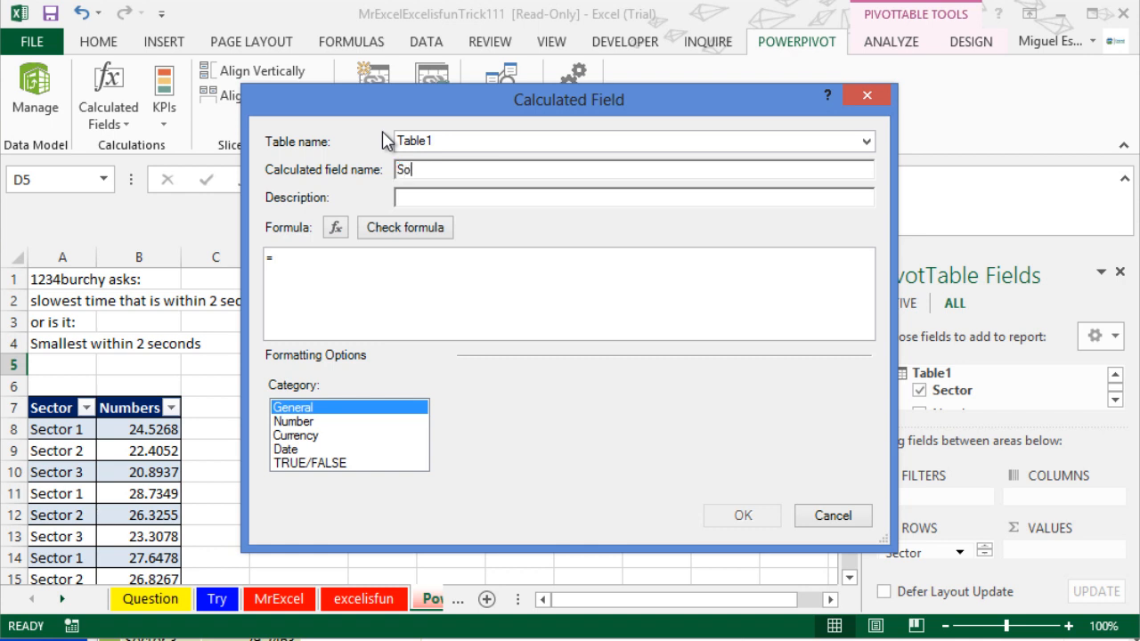
pyautogui.write('lution')
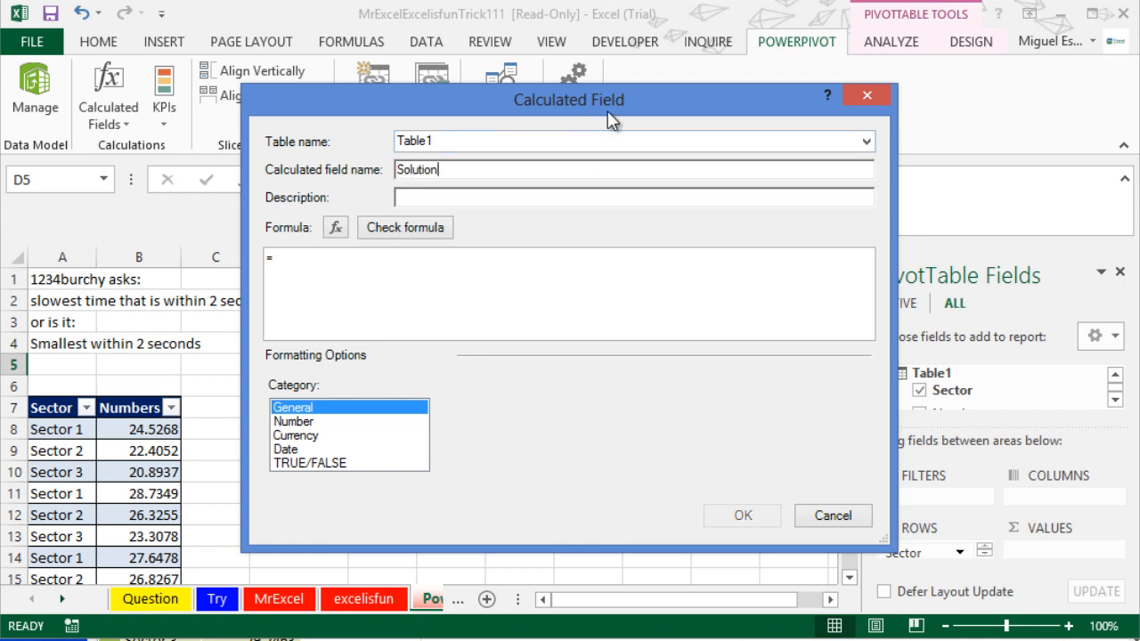
pyautogui.moveTo(569, 100); pyautogui.dragTo(677, 63)
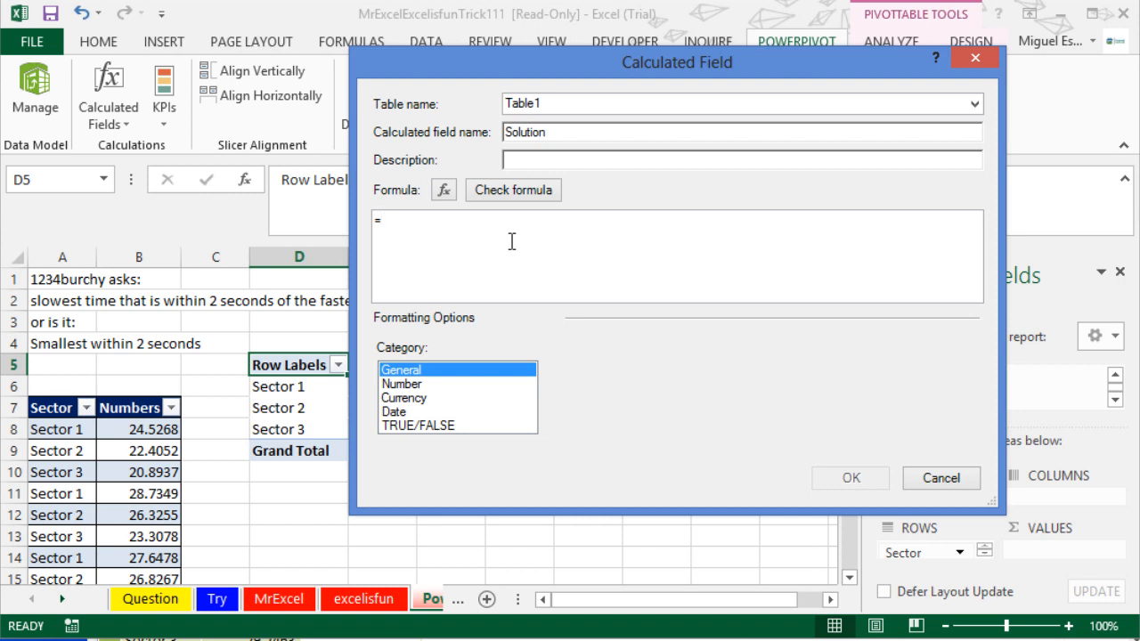
# Enter =CALCULATE(MAX(Table1[Numbers]), FILTER(Table1, Table1[Numbers] <= MIN(Table1[Numbers])+2)).
pyautogui.write('ca')
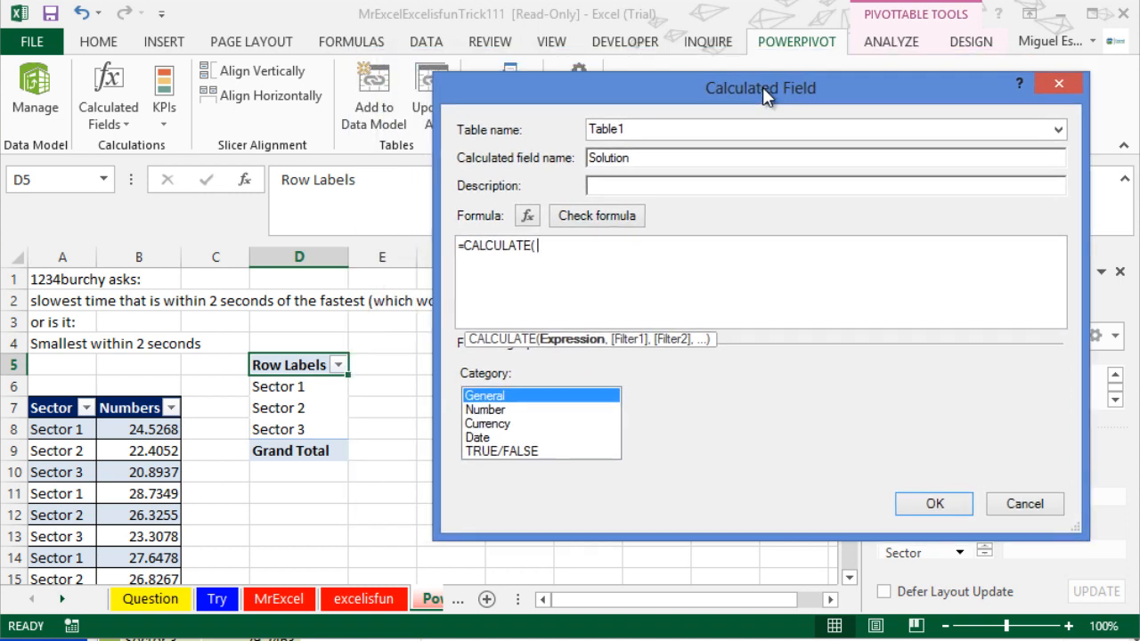
pyautogui.write('max')
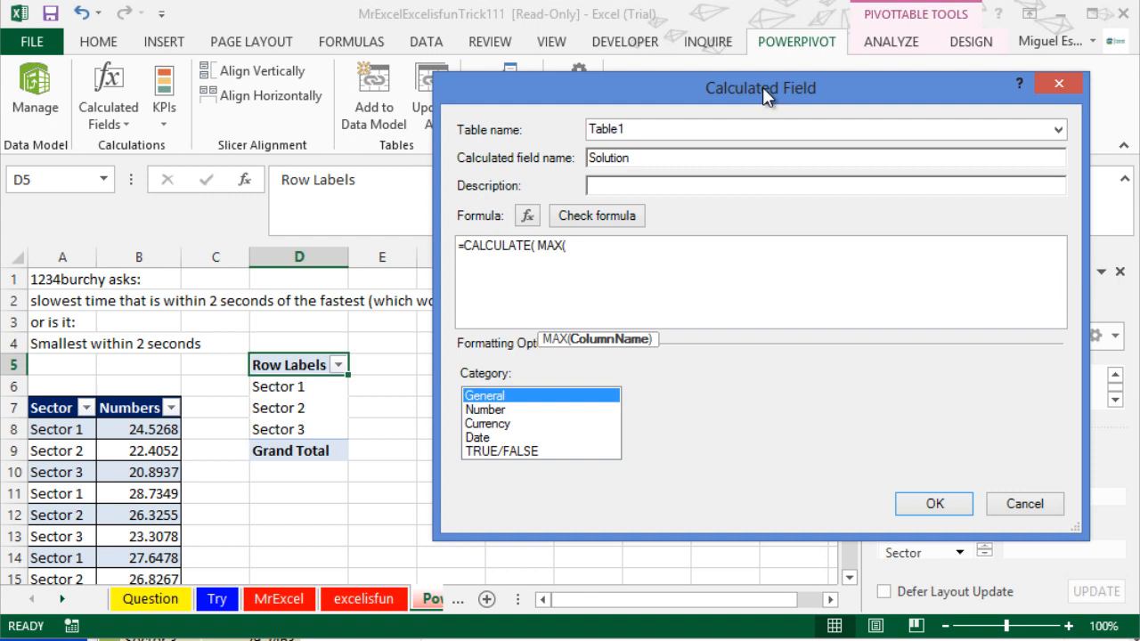
pyautogui.write('table1[Numbers')
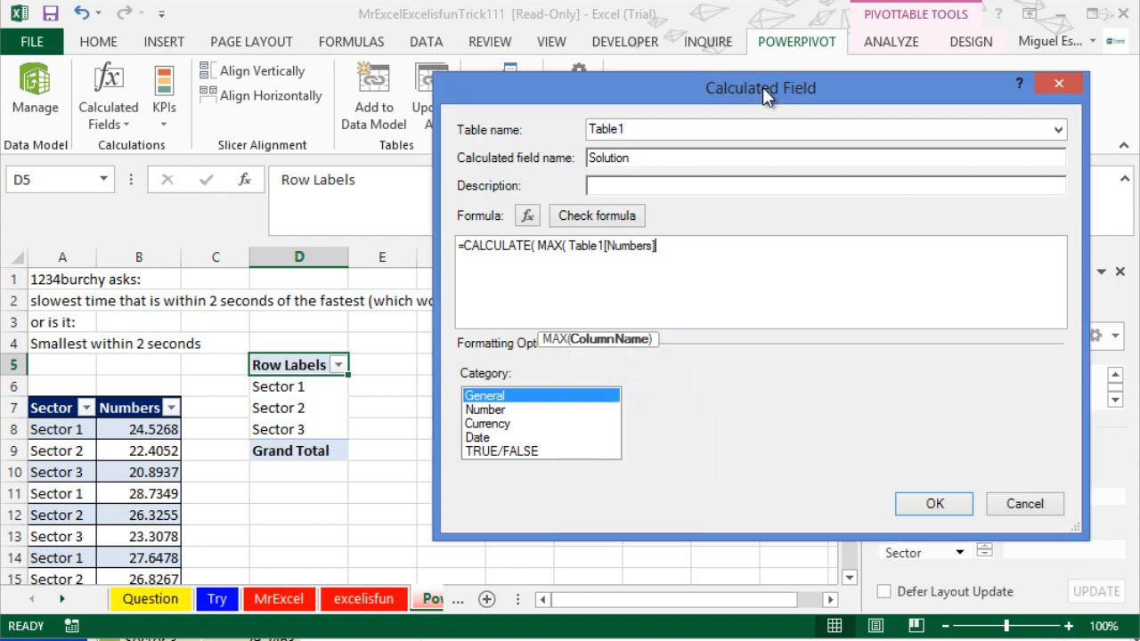
pyautogui.write(')')
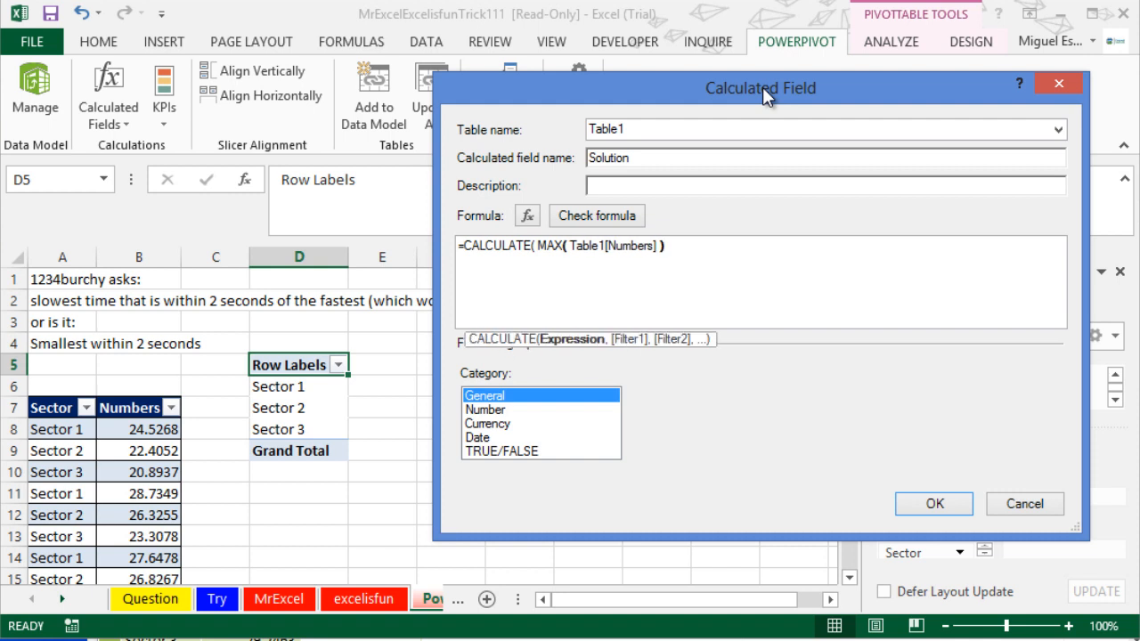
pyautogui.write(',')
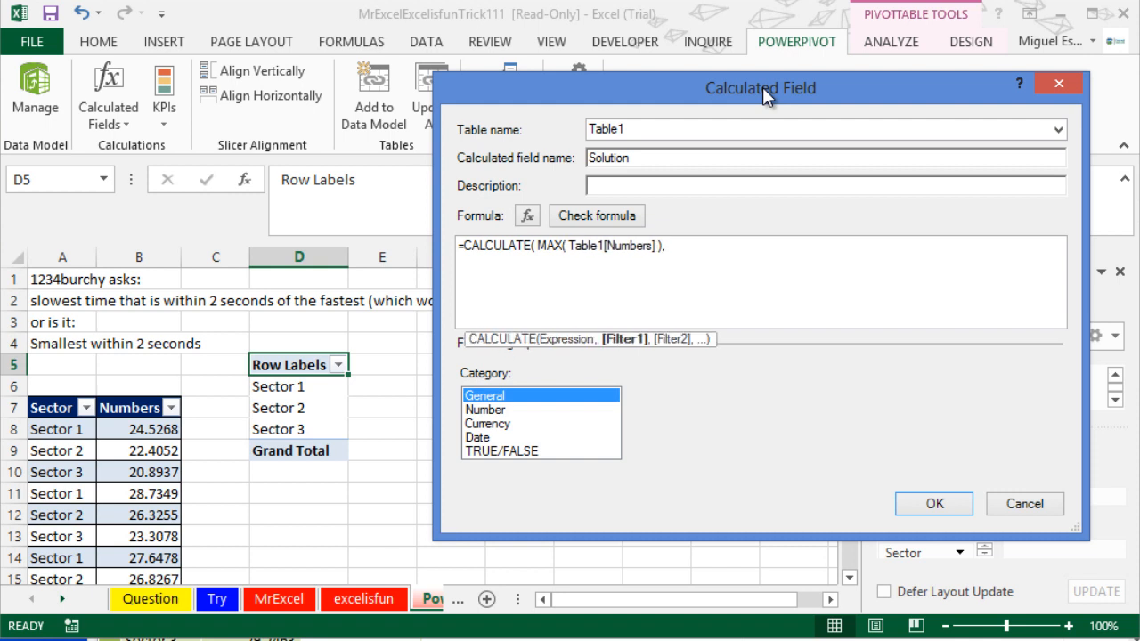
pyautogui.write('f')
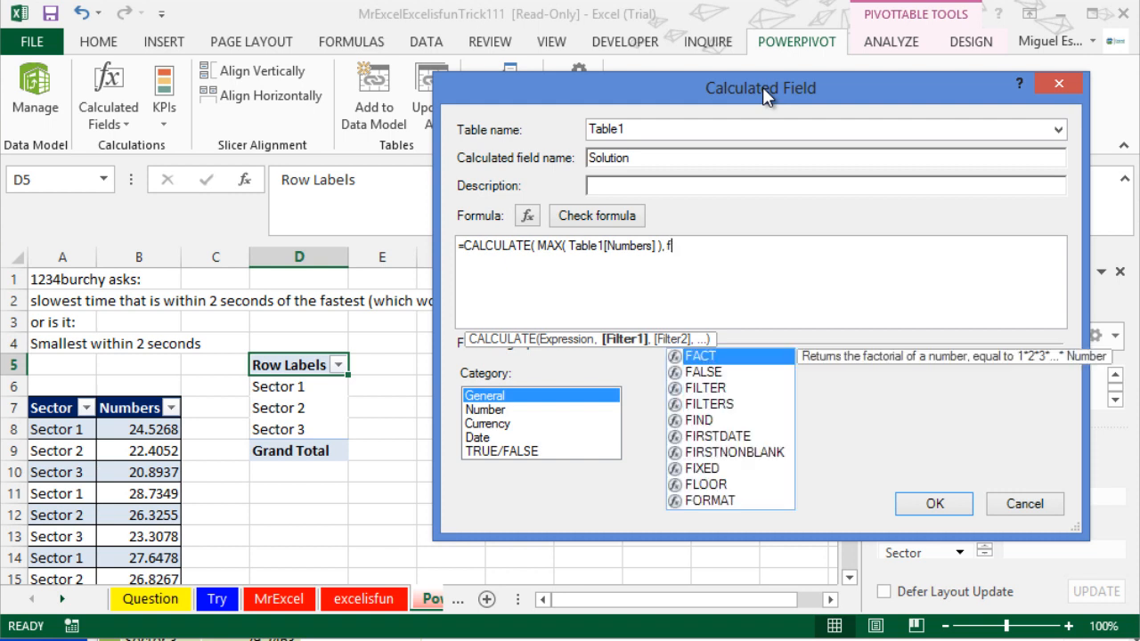
pyautogui.write('ILTER(table1,')
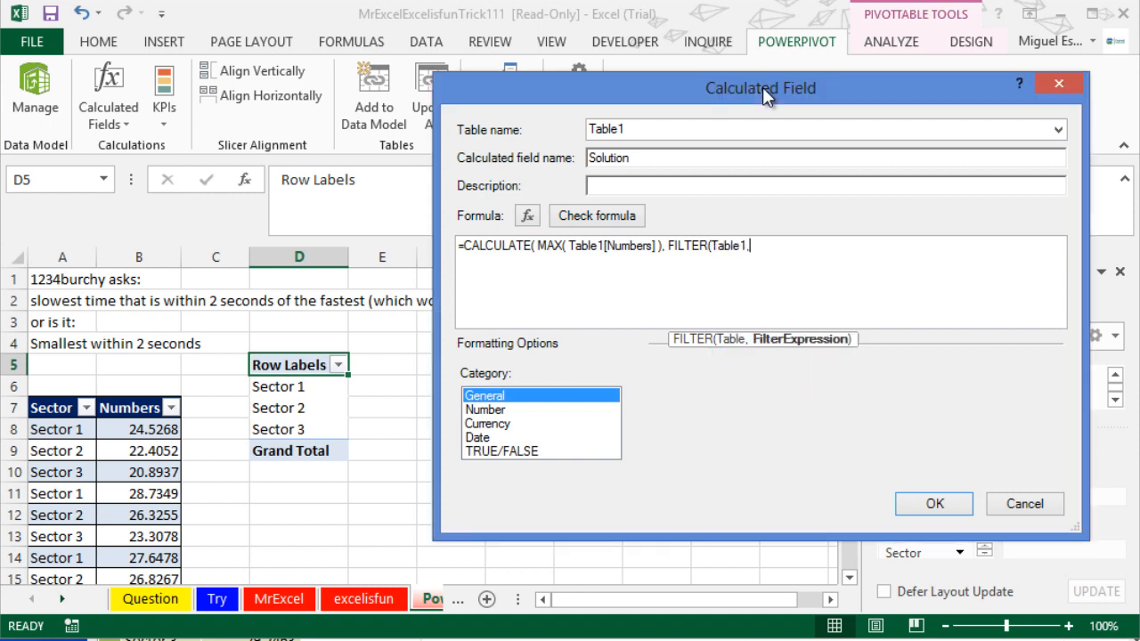
pyautogui.write('tabl')
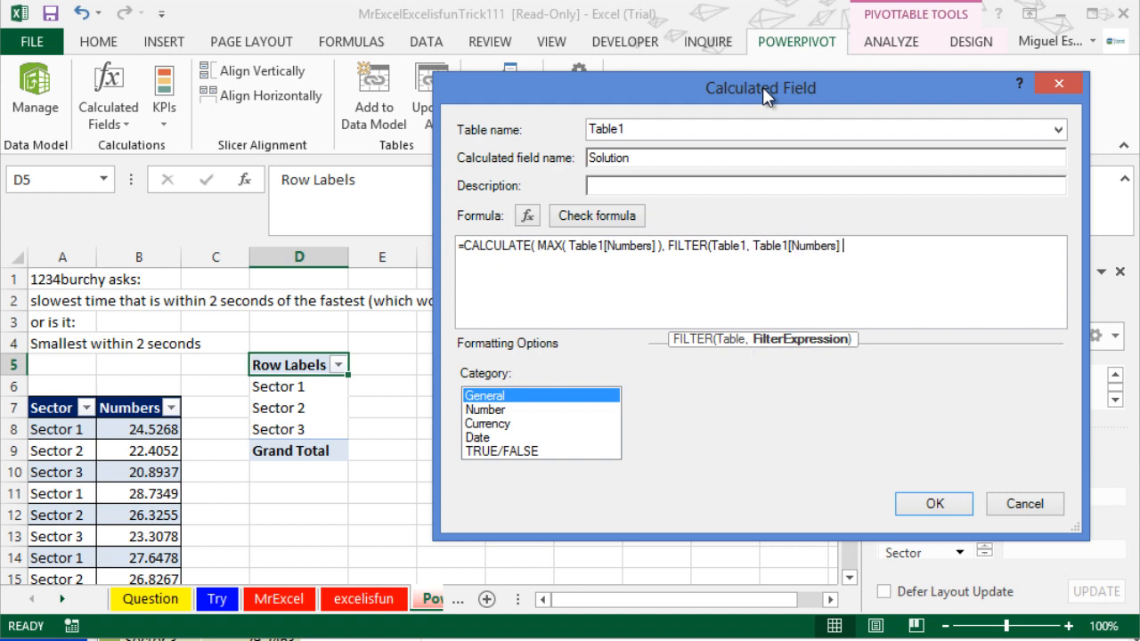
pyautogui.write('<=')
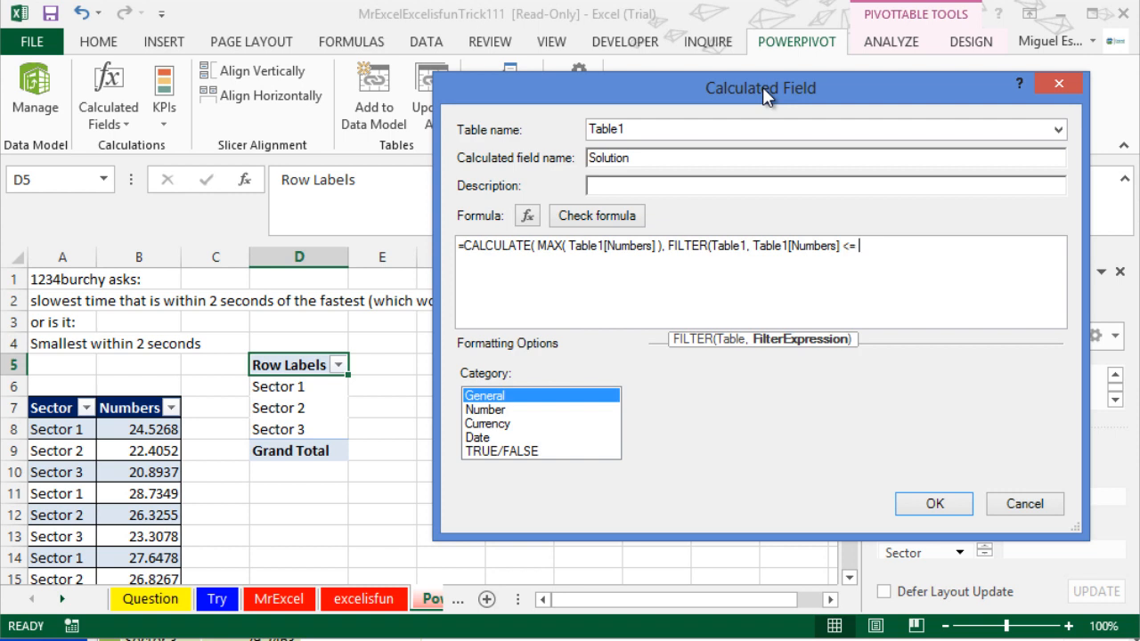
pyautogui.write('MIN(table1[Numbers')
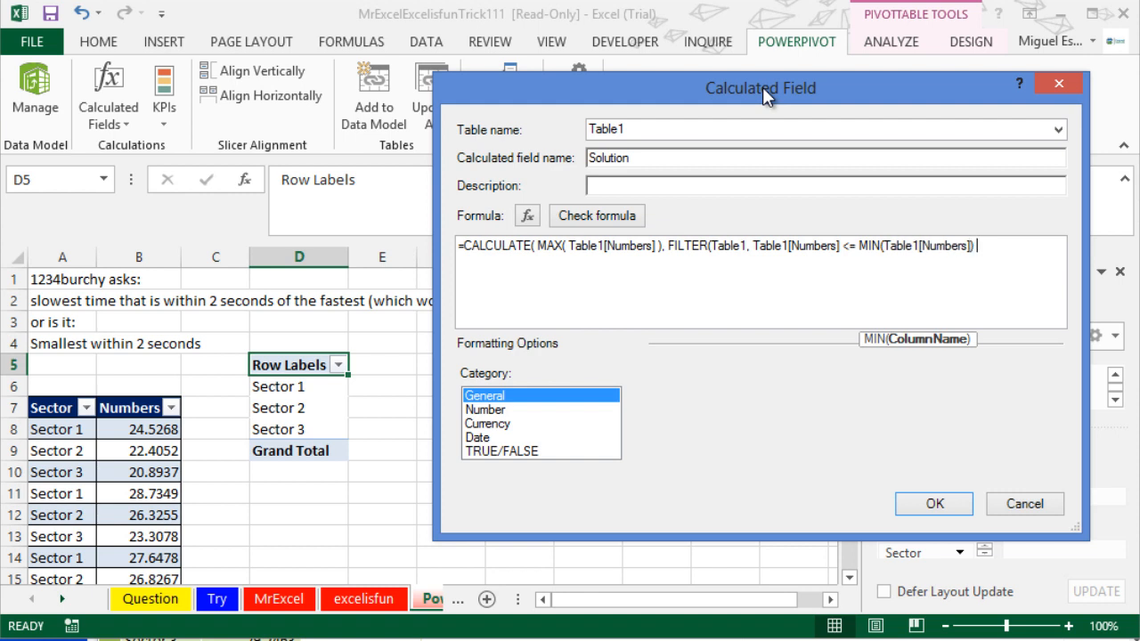
pyautogui.write('+2))')
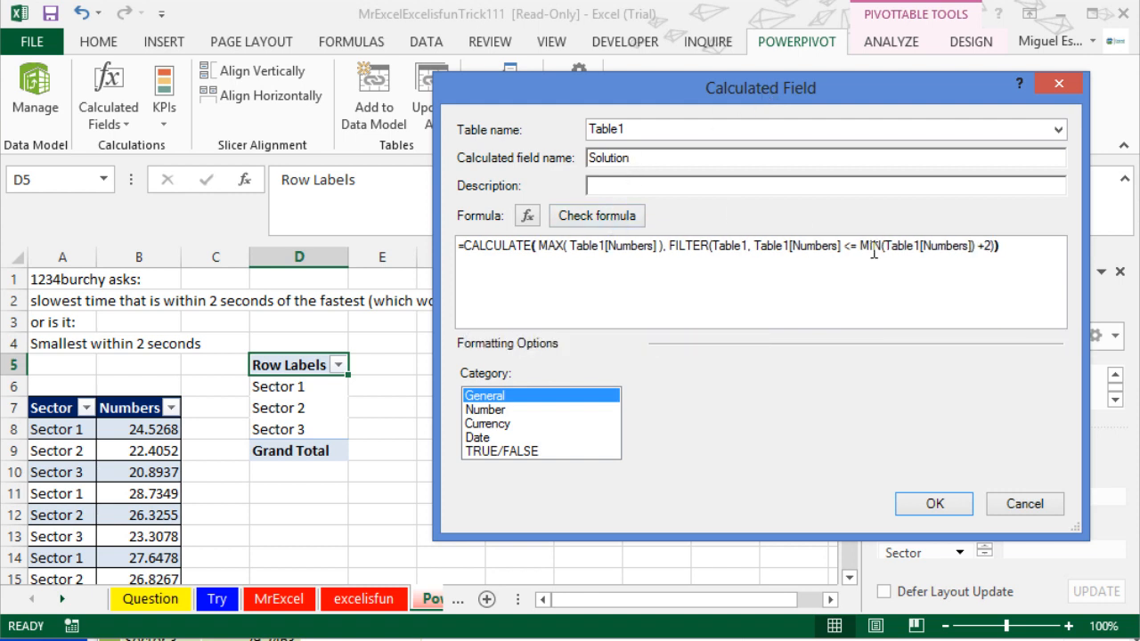
# Check the Solution formula and add it, showing 25.2211, 23.5653, 20.8937.
pyautogui.click(597, 216)
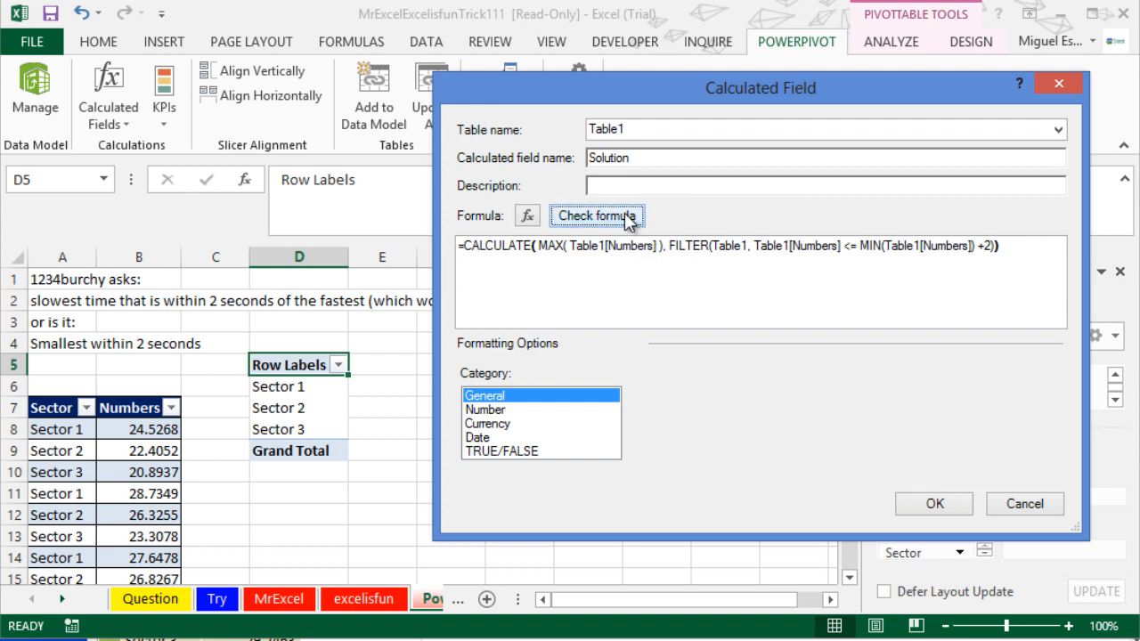
pyautogui.click(596, 215)
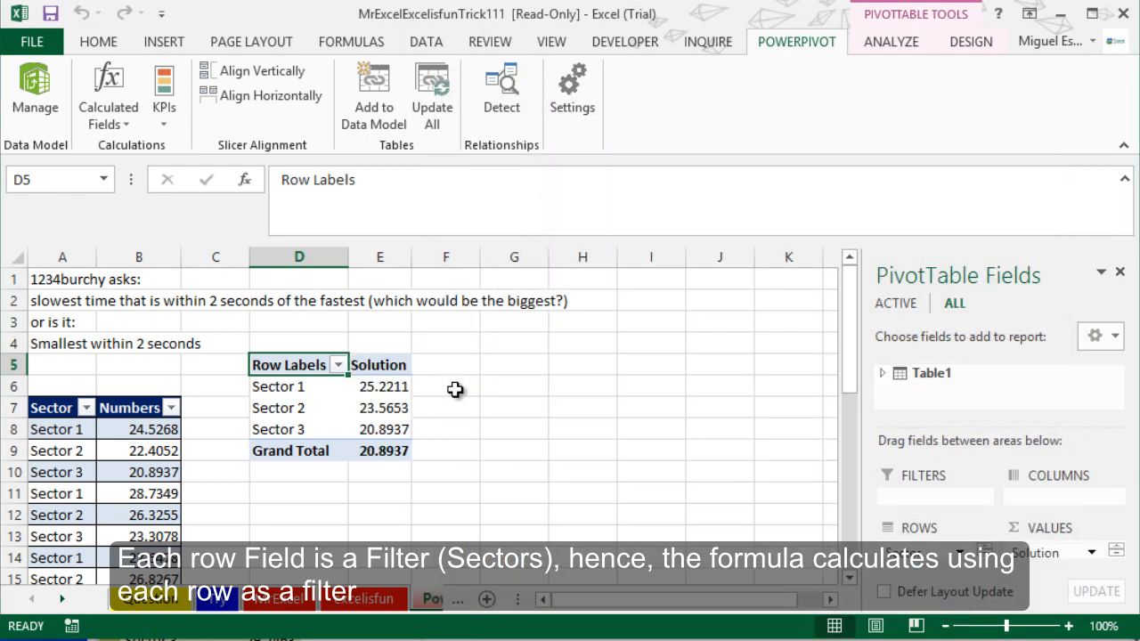
pyautogui.moveTo(390, 422)
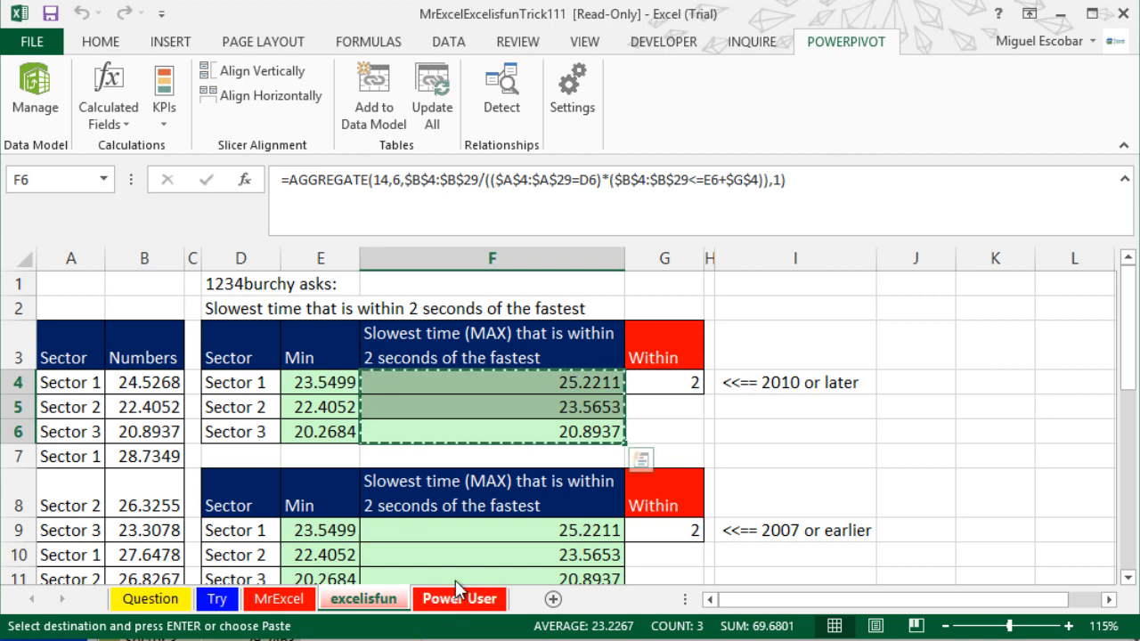
# Paste excelisfun's results as values at F6, compare with Solution, then clear them.
pyautogui.rightClick(446, 386)
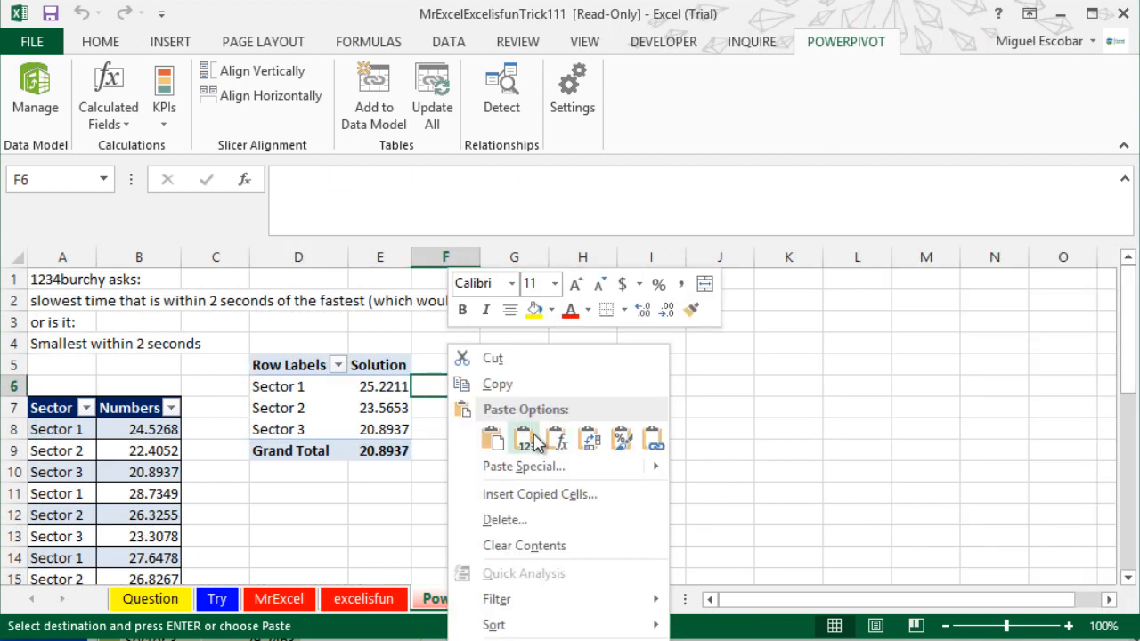
pyautogui.click(493, 438)
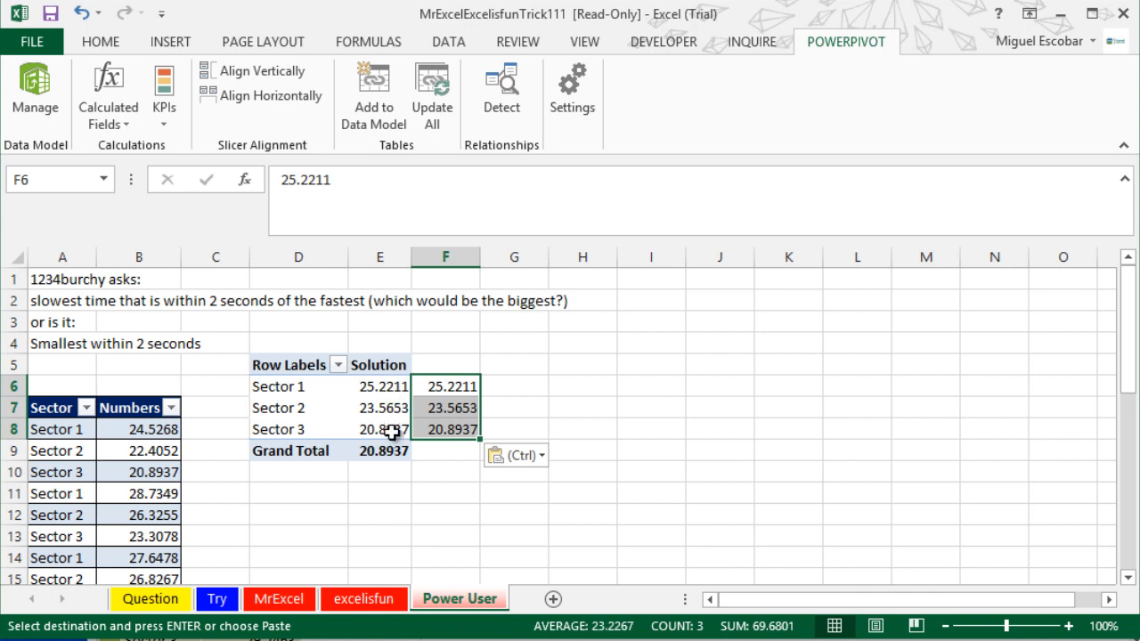
pyautogui.moveTo(445, 460)
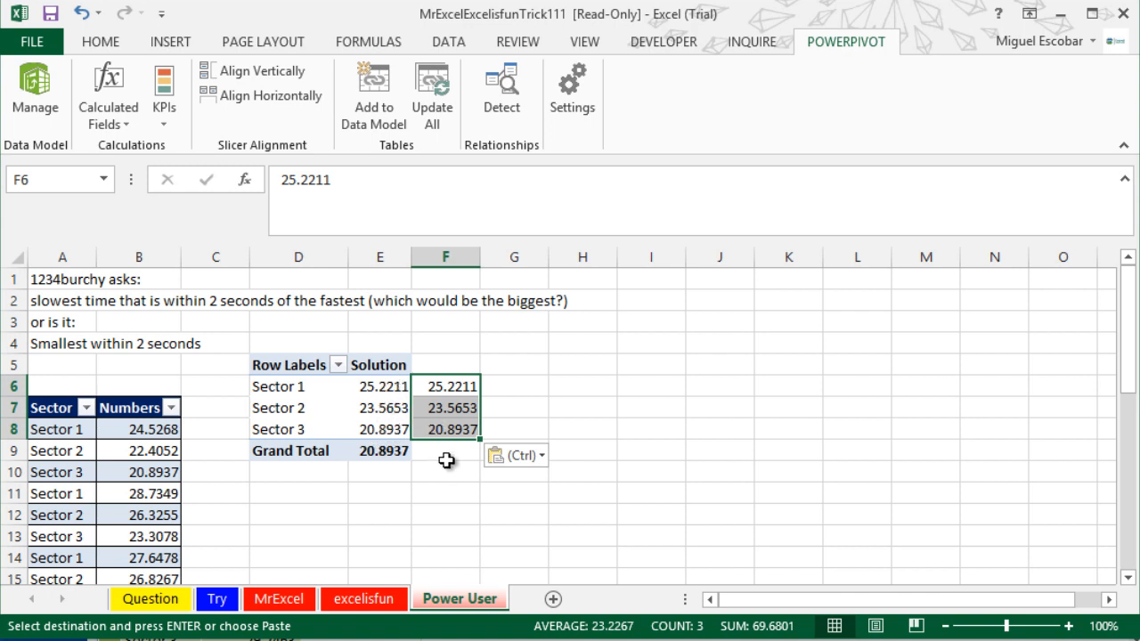
pyautogui.click(446, 450)
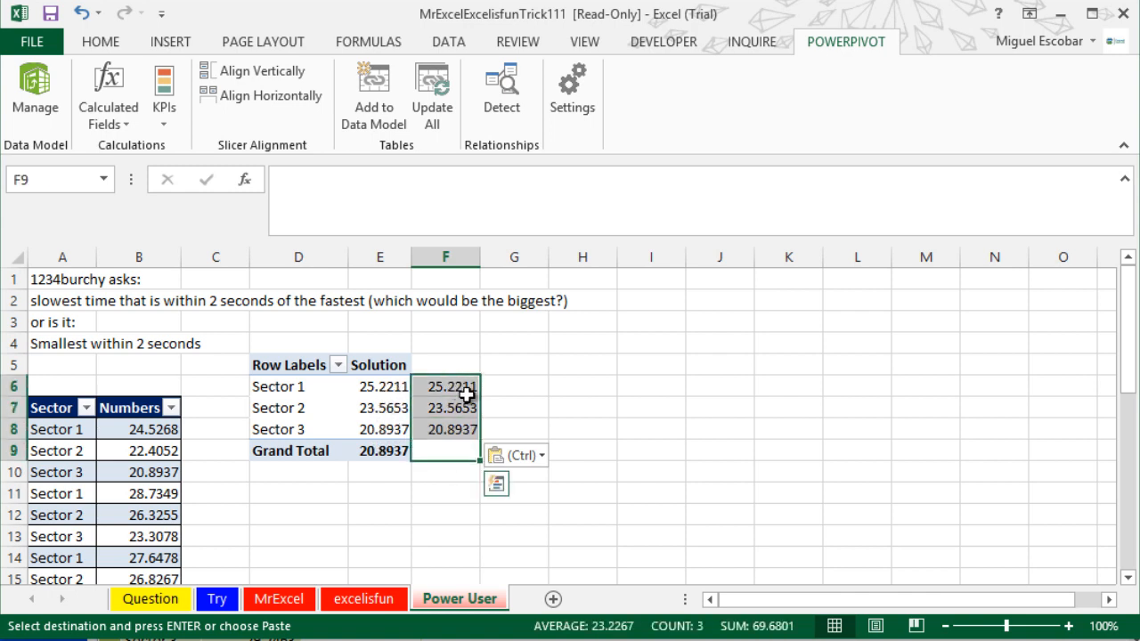
pyautogui.click(298, 343)
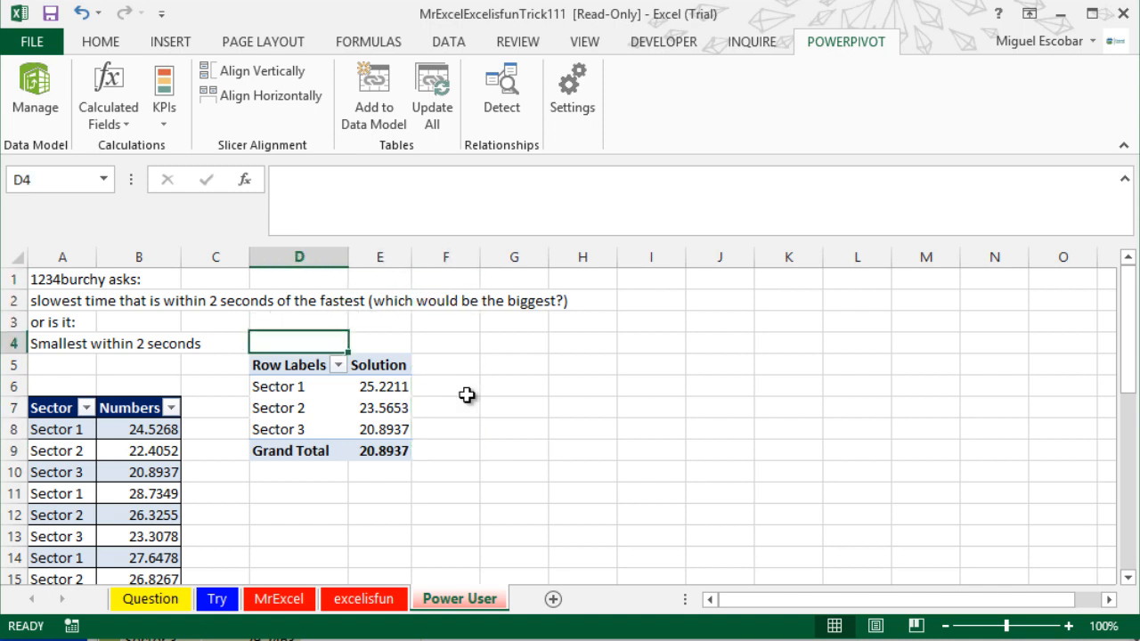
pyautogui.click(297, 364)
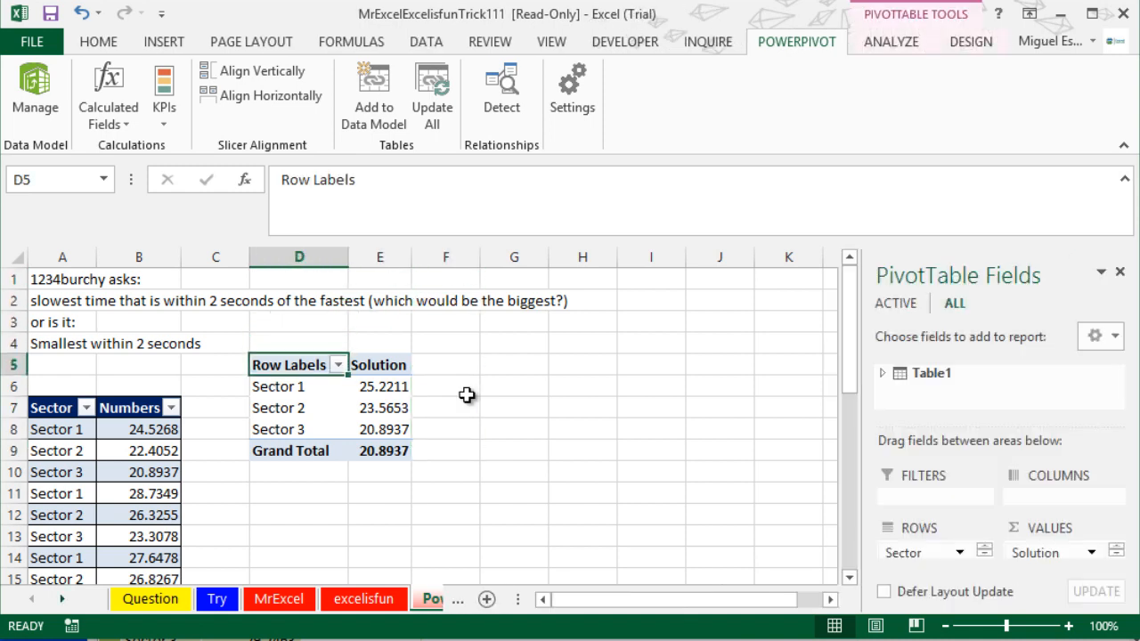